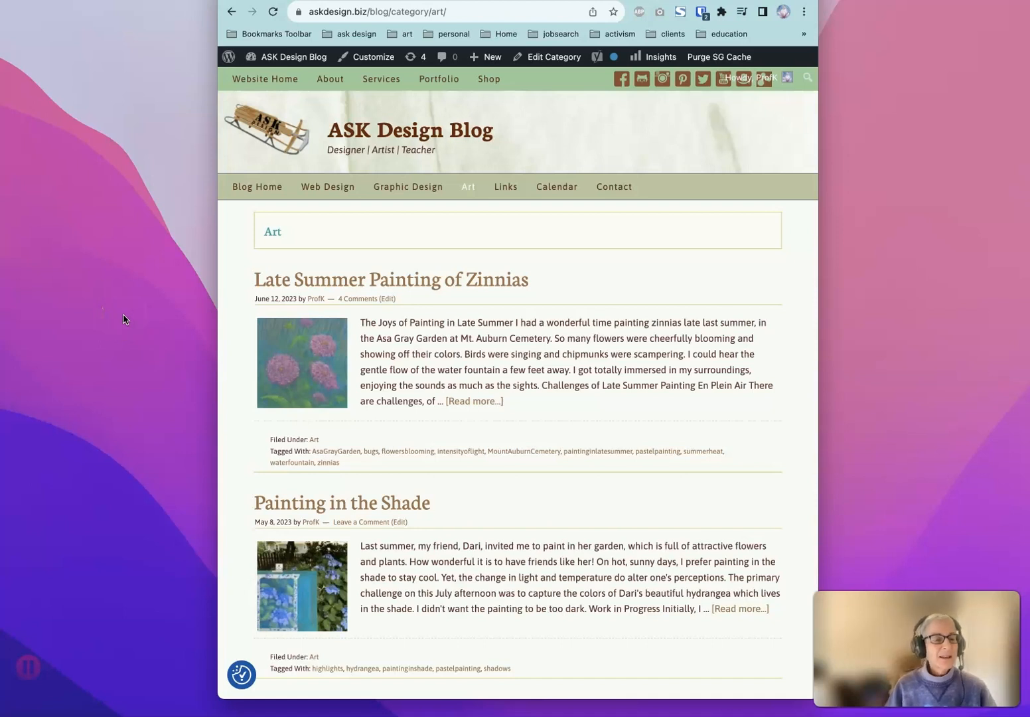
mouse_move(130, 318)
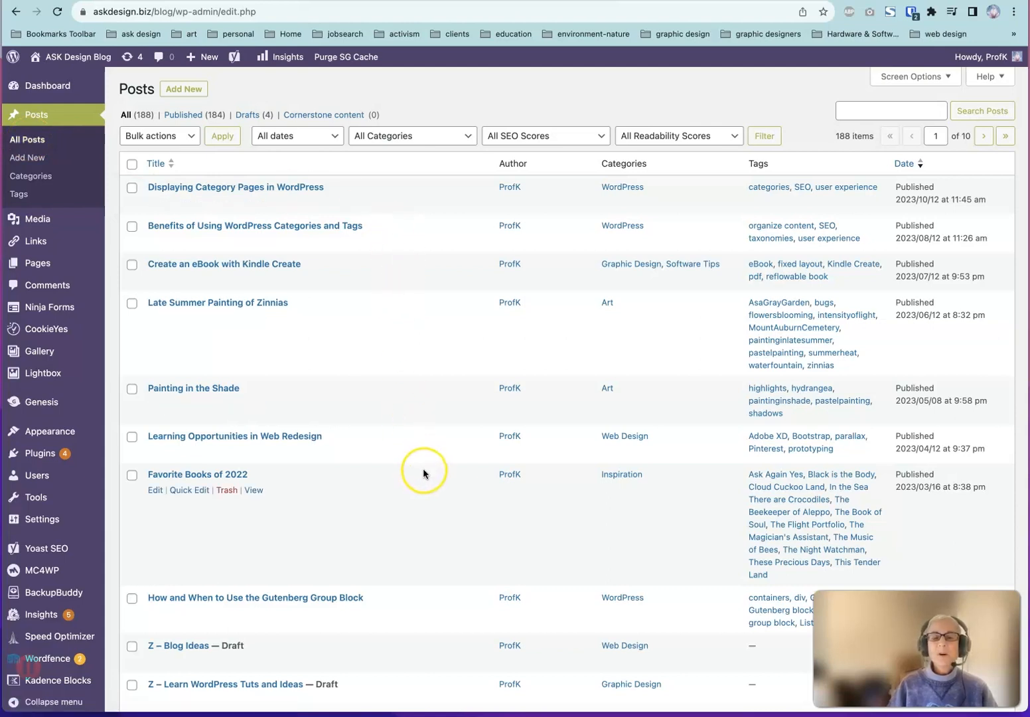
Sort the posts list by Title, compare with newest-first Date order, then back to Title
left_click(156, 164)
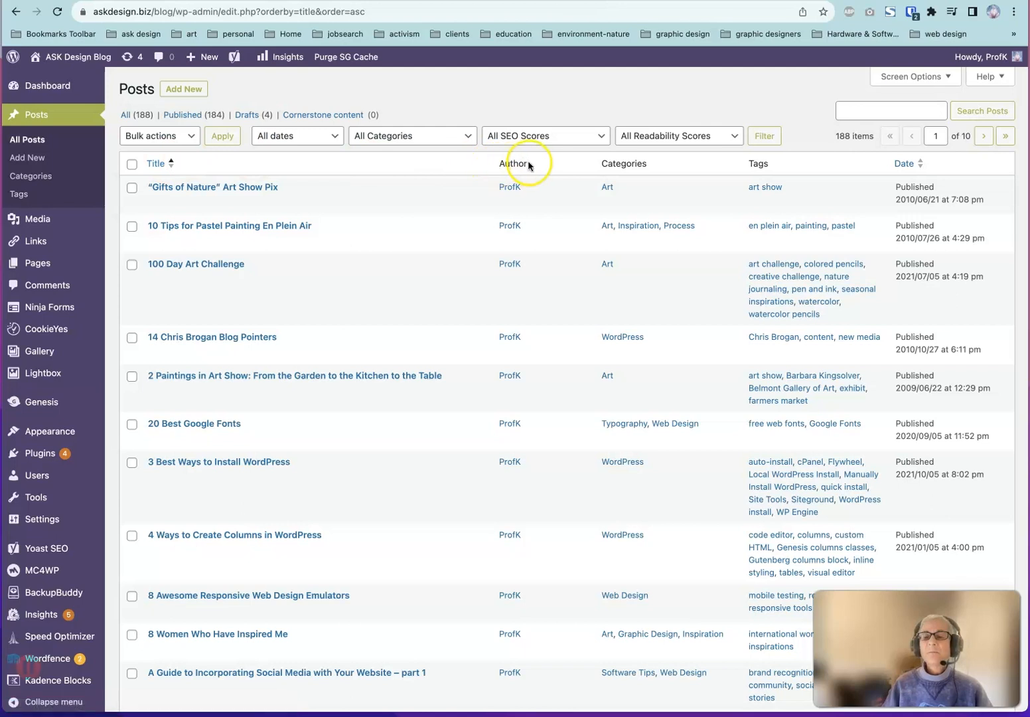
mouse_move(512, 165)
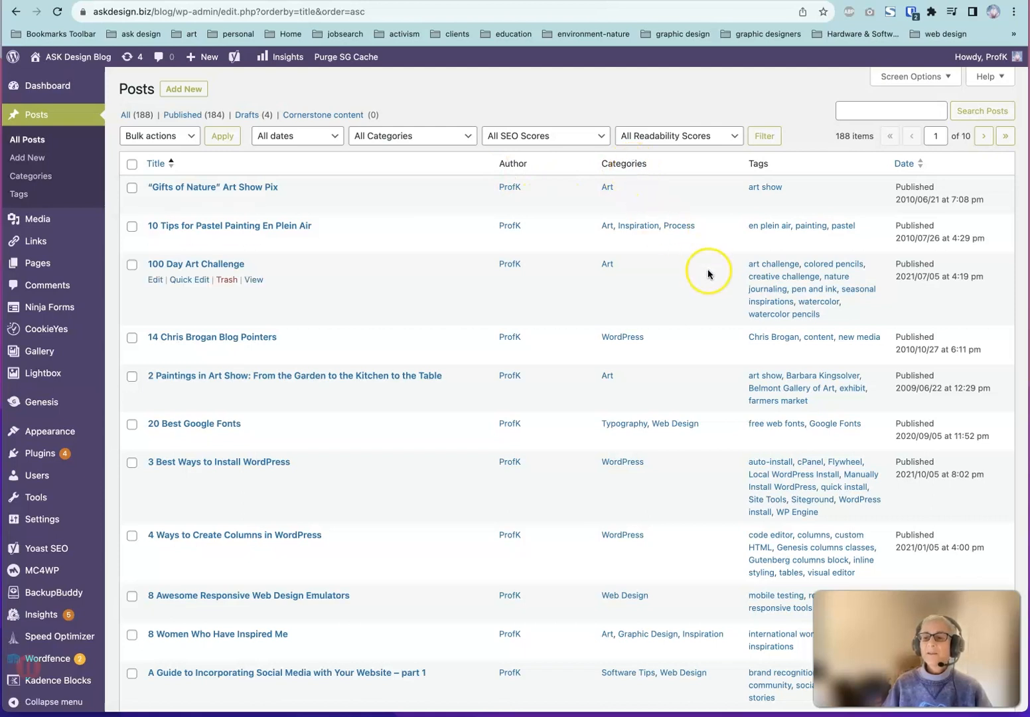
mouse_move(762, 163)
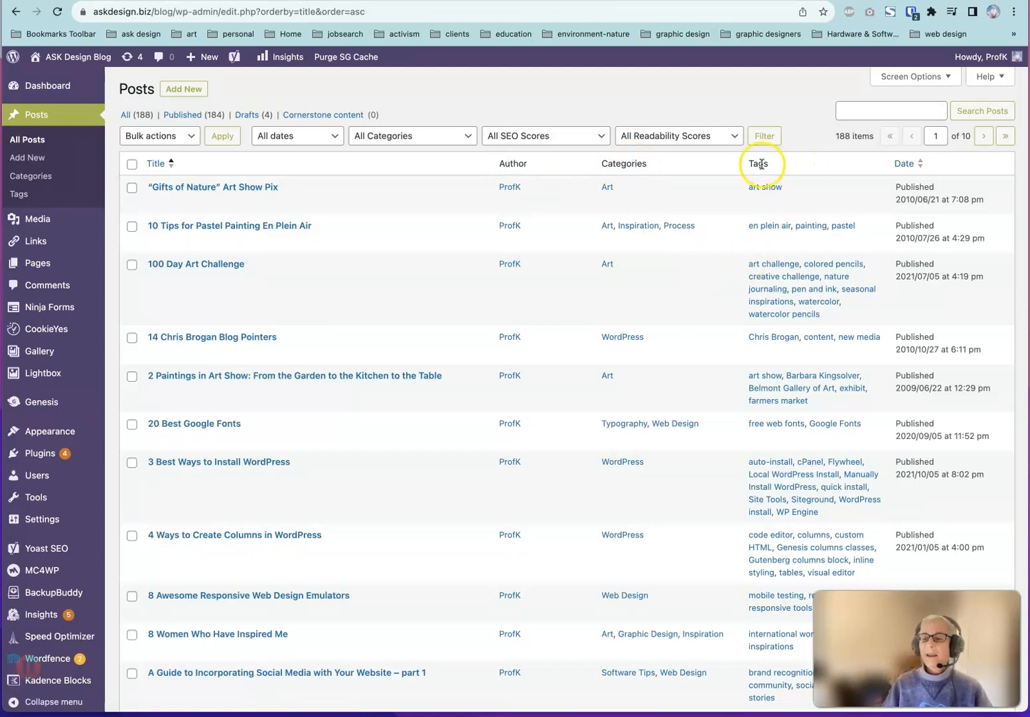
mouse_move(905, 163)
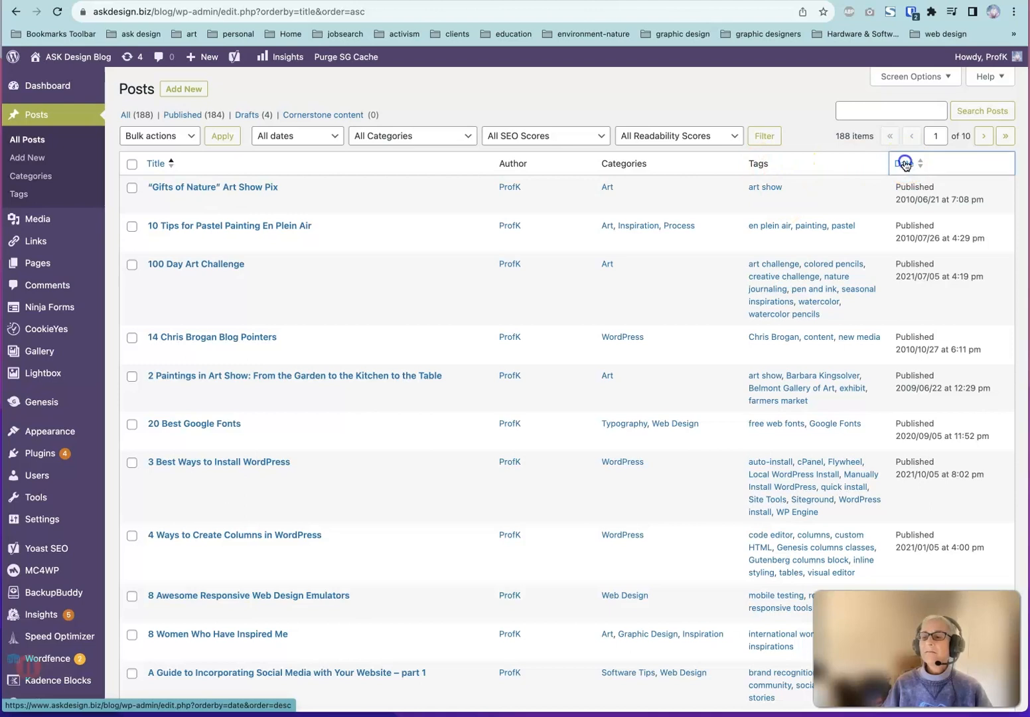
left_click(904, 163)
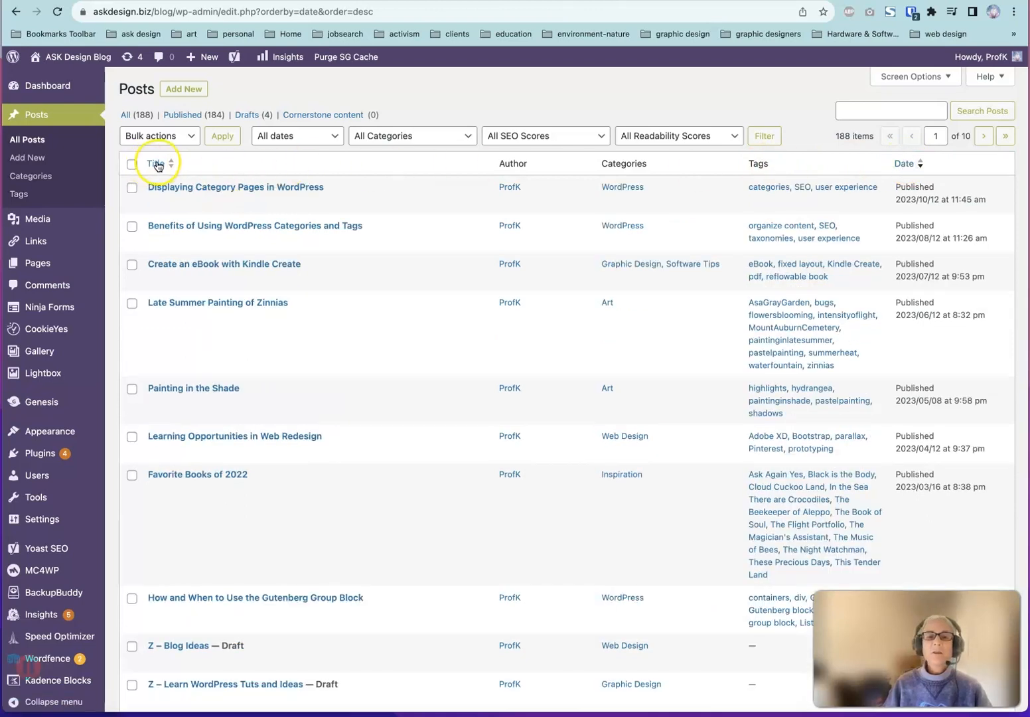
left_click(156, 163)
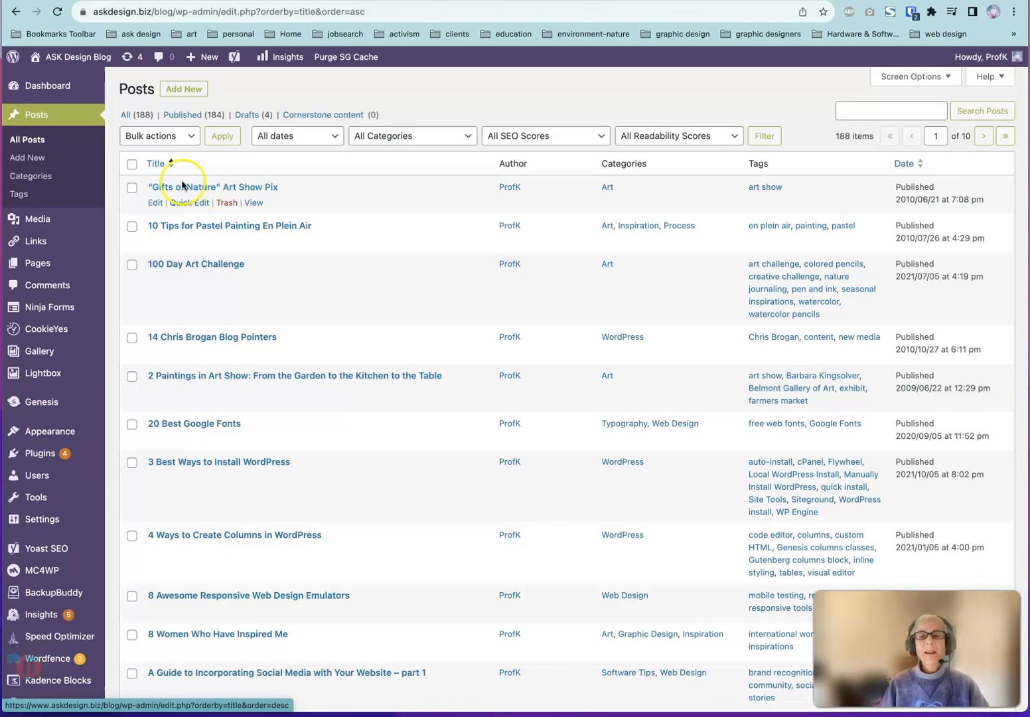
mouse_move(473, 106)
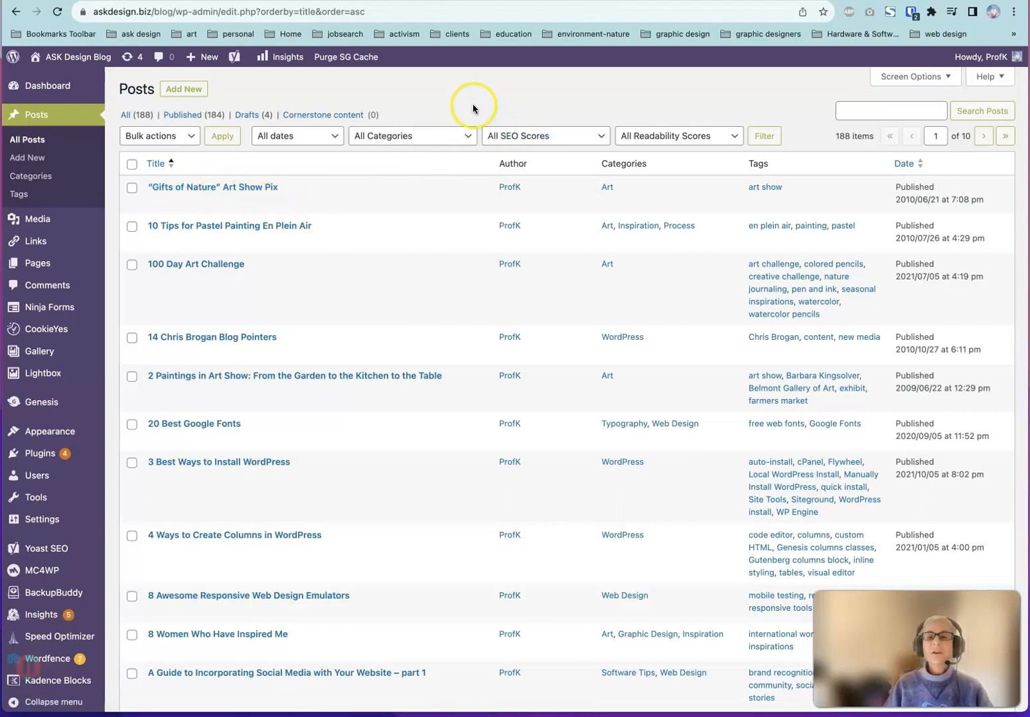
Filter the posts list to the Web Design category, leaving 65 posts
left_click(411, 135)
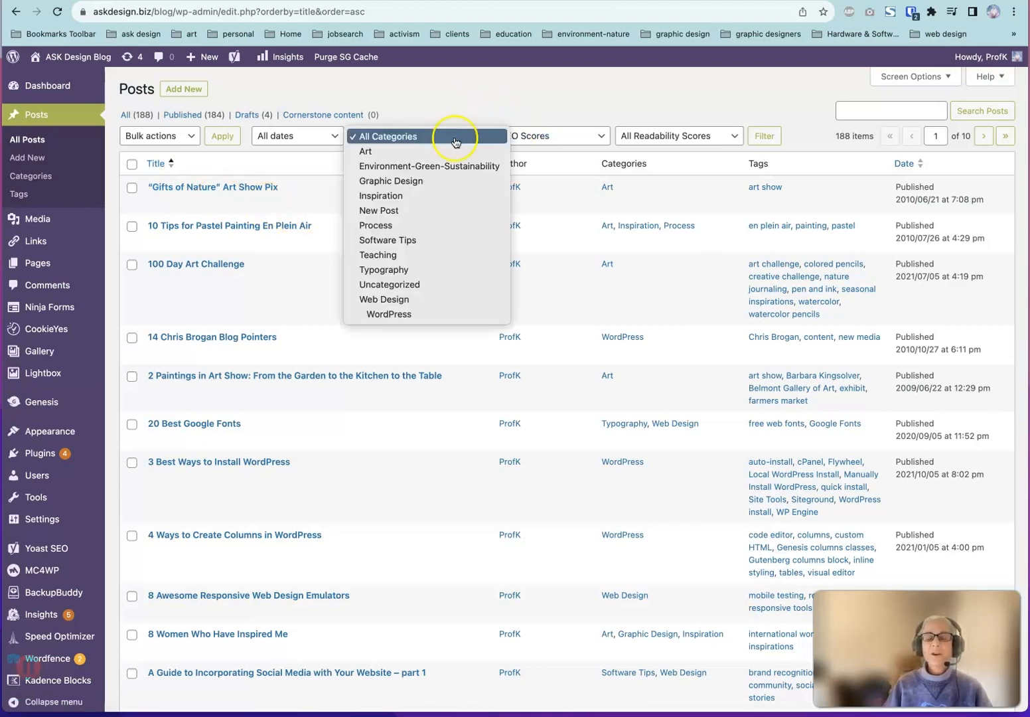
mouse_move(396, 299)
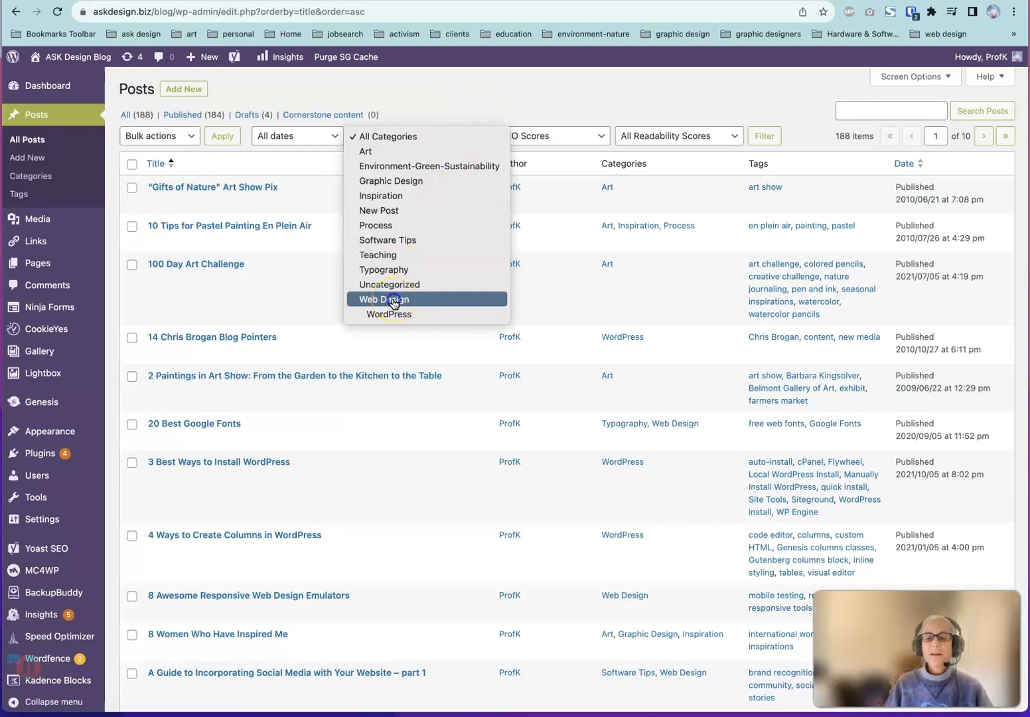
left_click(382, 298)
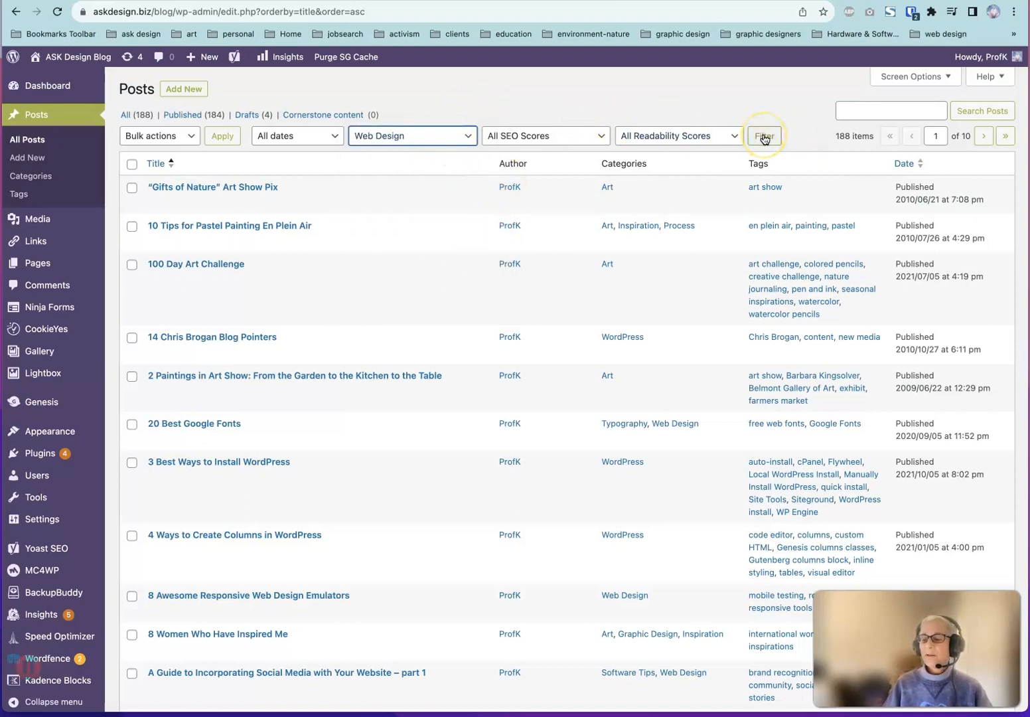
left_click(764, 135)
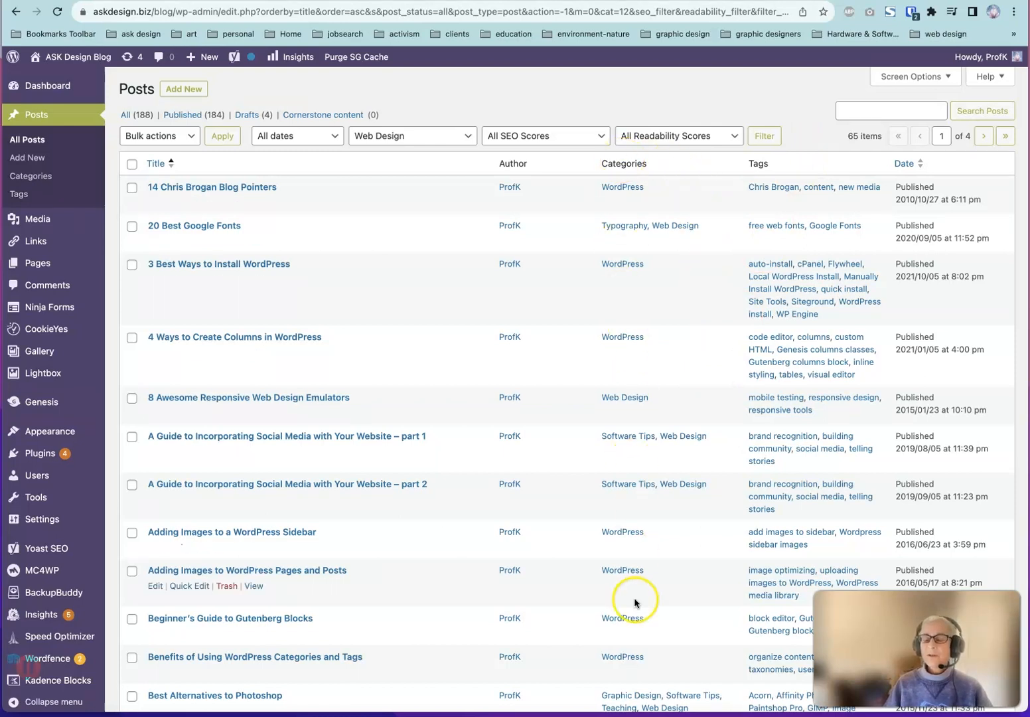
mouse_move(573, 201)
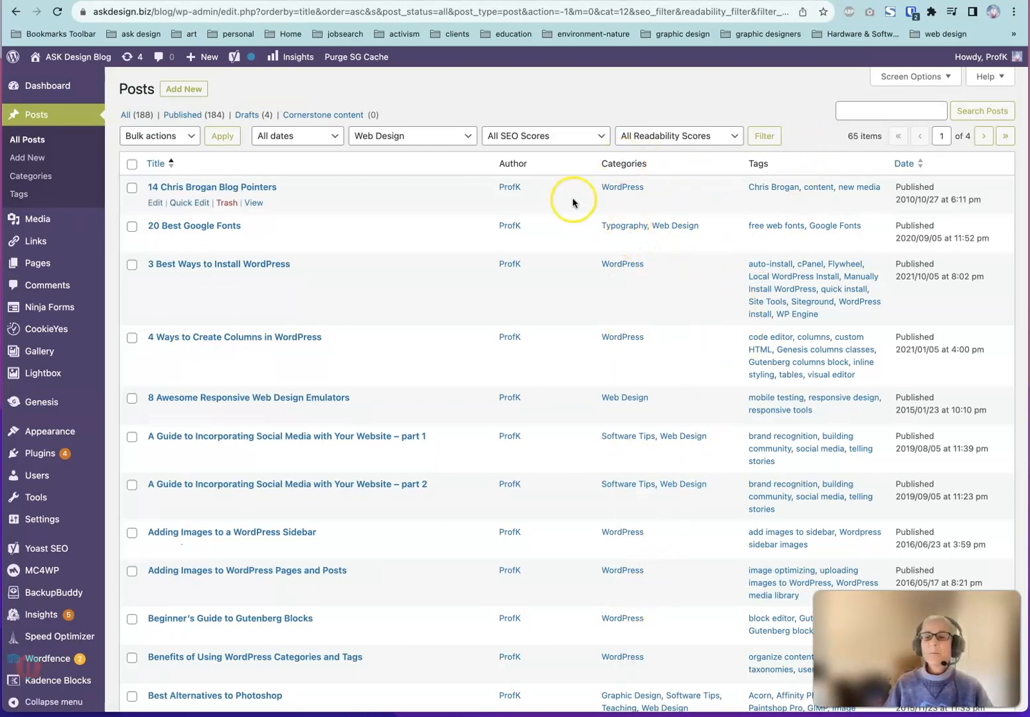
mouse_move(414, 135)
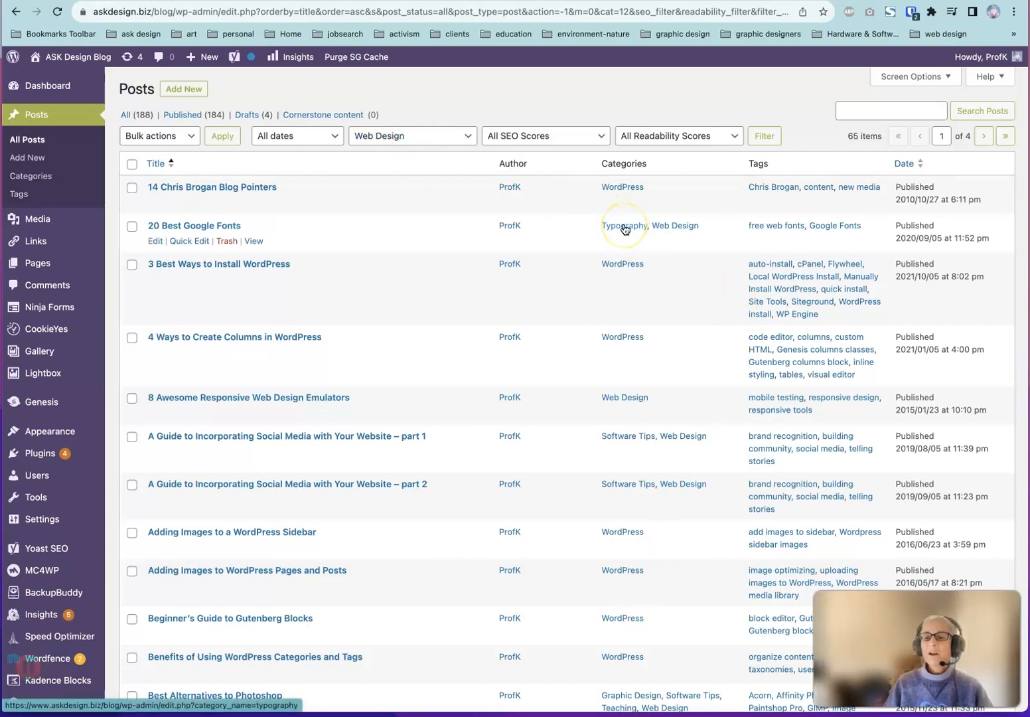
mouse_move(414, 135)
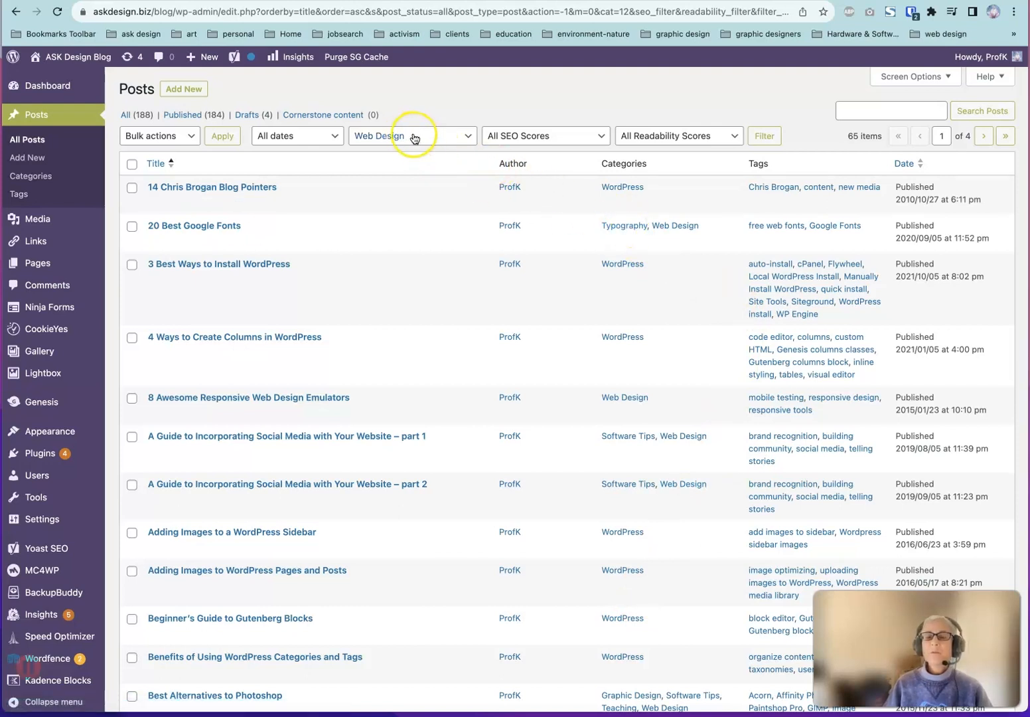
mouse_move(632, 231)
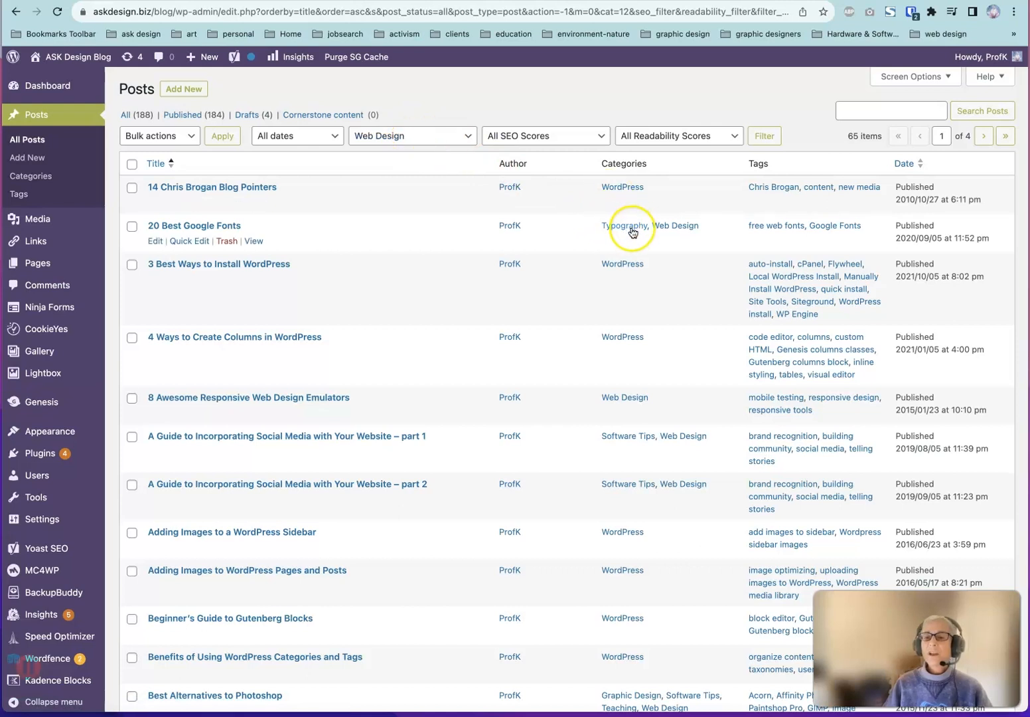
Show Typography posts, then only the 5 posts tagged Adobe Illustrator, and reveal the Appearance submenu
left_click(623, 225)
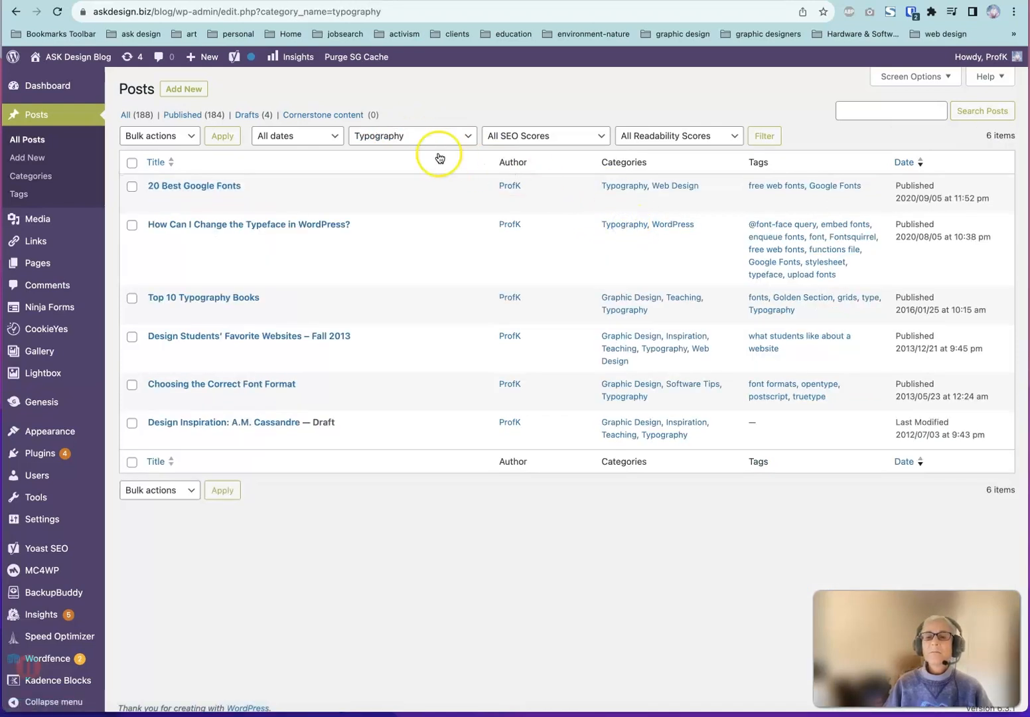
mouse_move(491, 183)
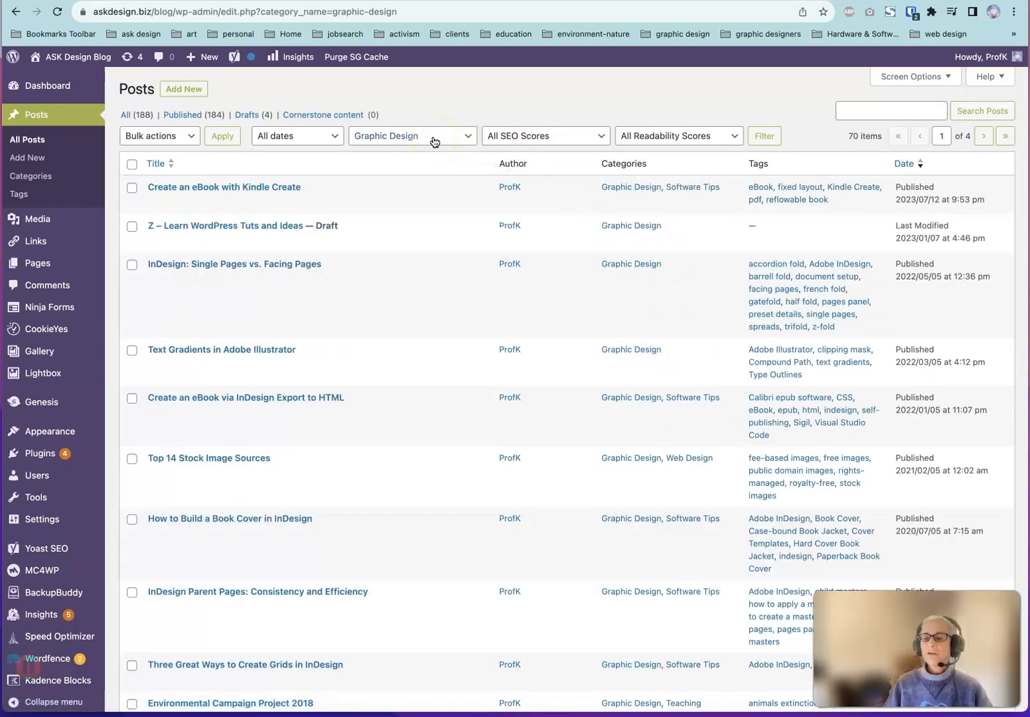
mouse_move(877, 272)
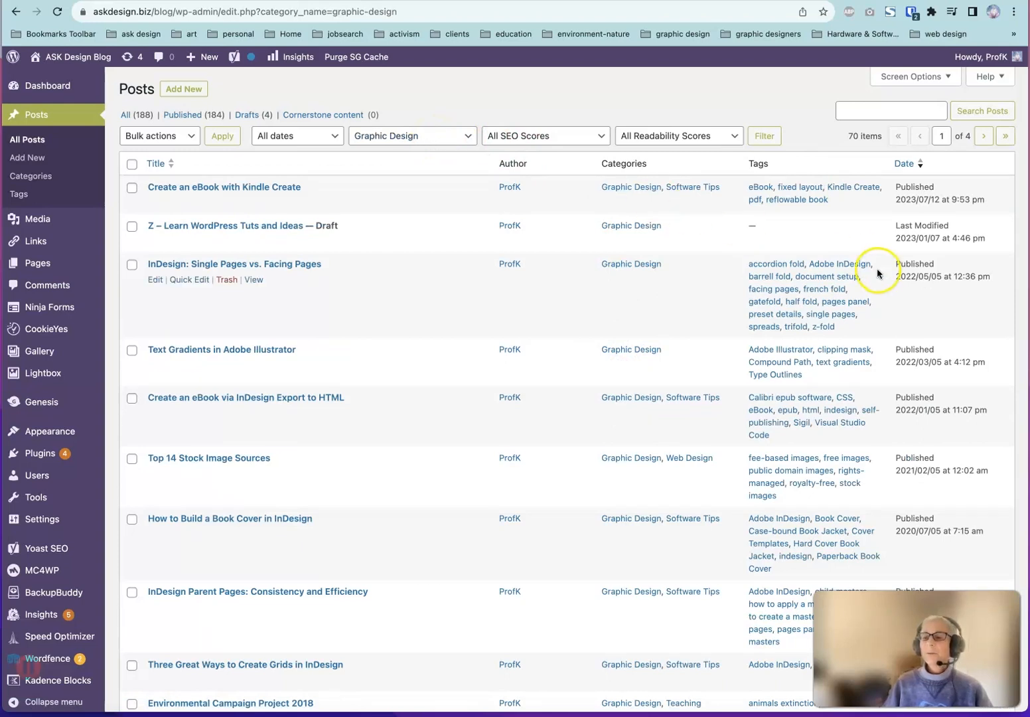
mouse_move(775, 353)
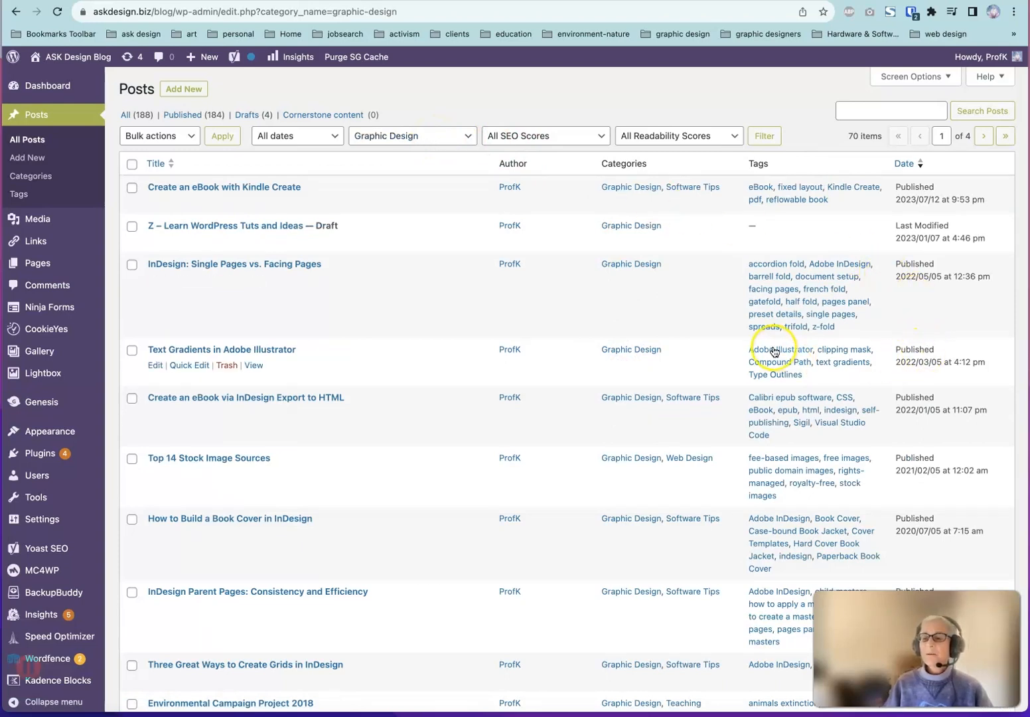
left_click(780, 349)
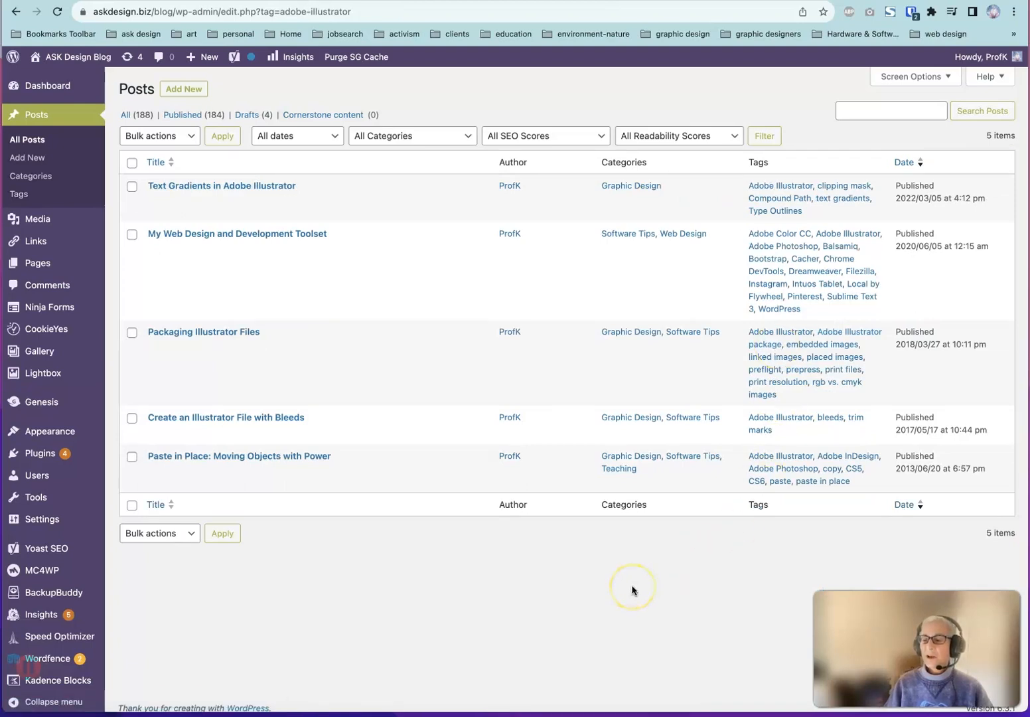
left_click(48, 658)
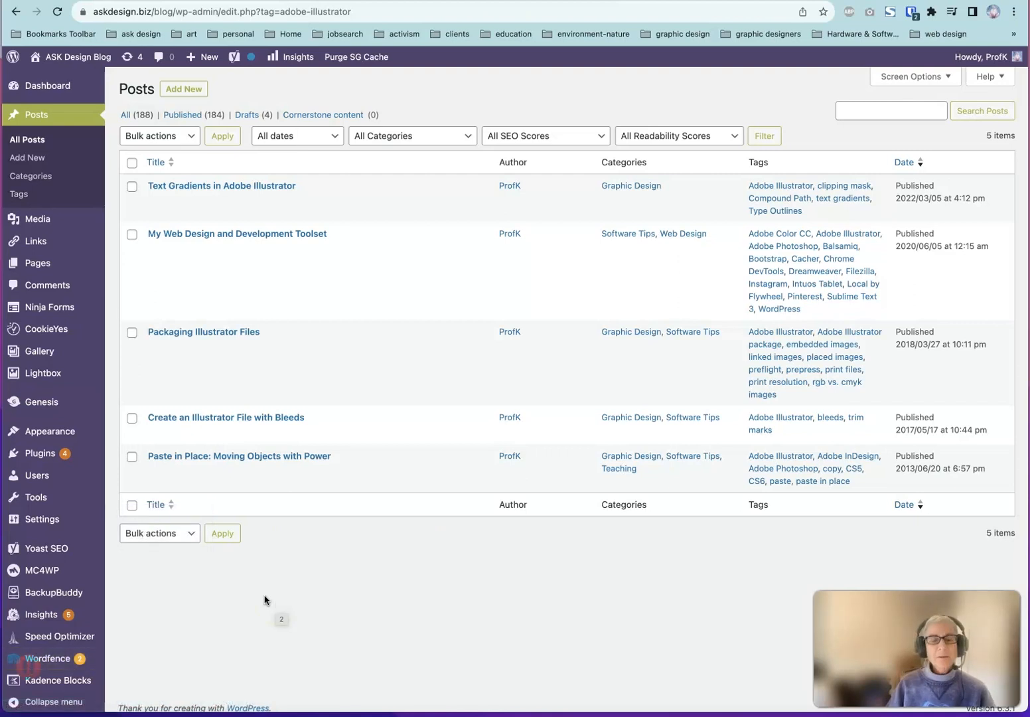
mouse_move(146, 576)
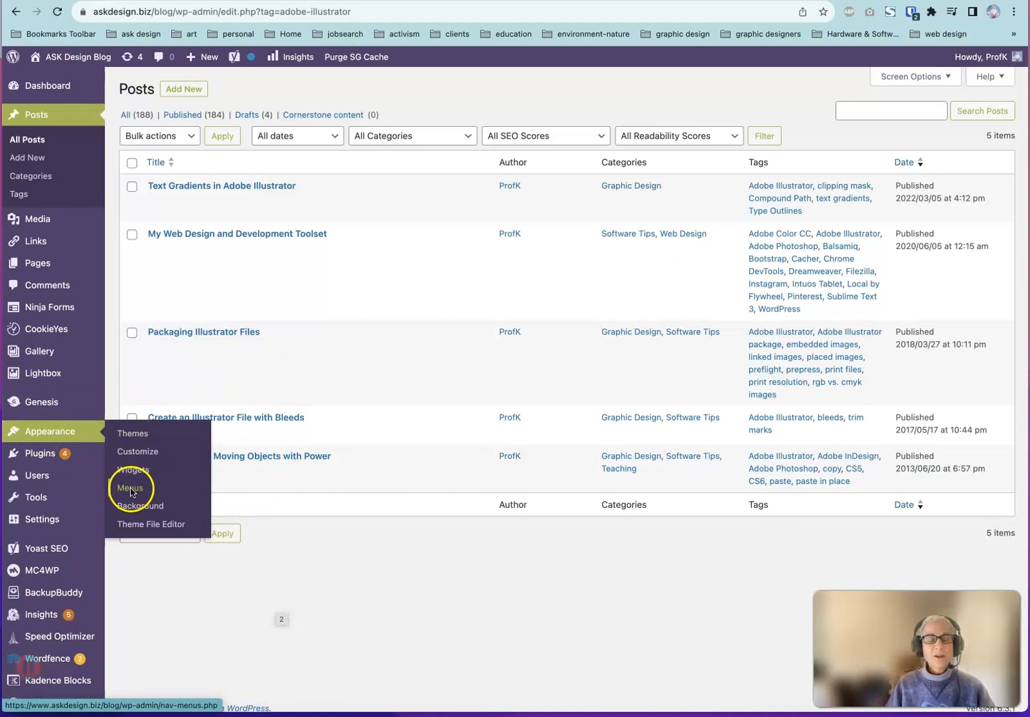
In the Menus editor, add the Web Design category from View All to the main nav menu
left_click(130, 487)
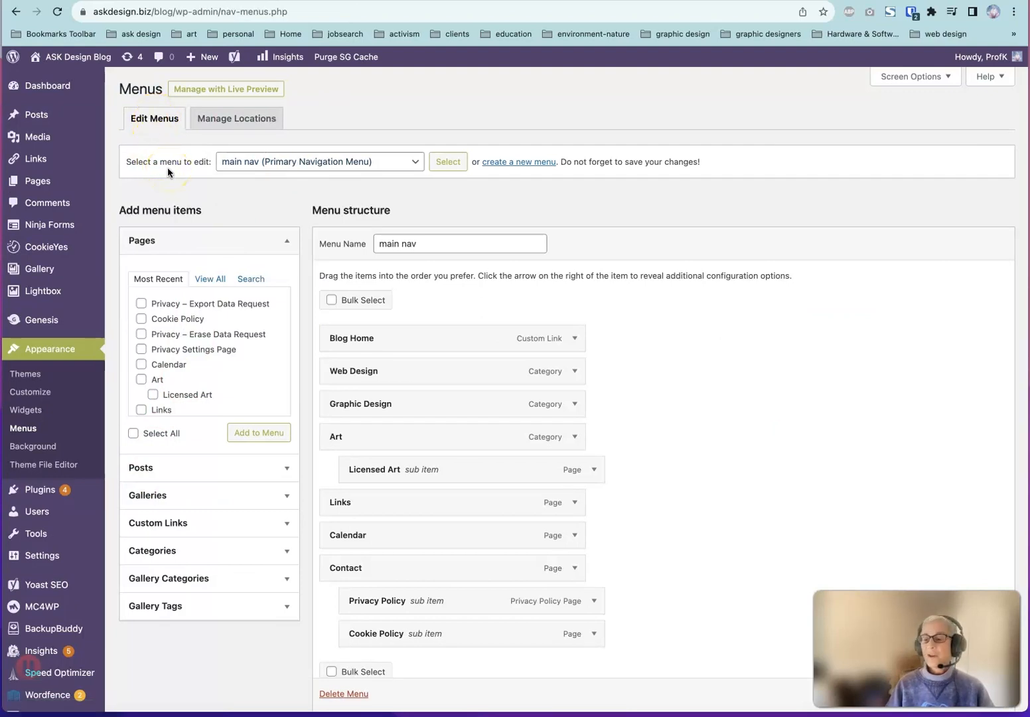
mouse_move(204, 205)
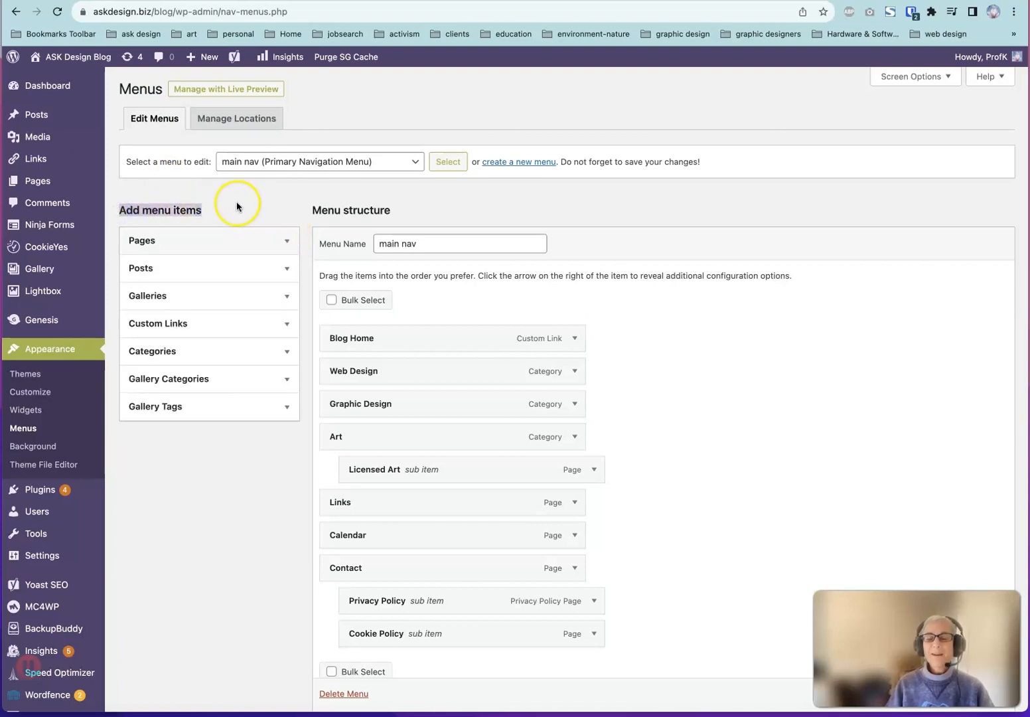
mouse_move(249, 232)
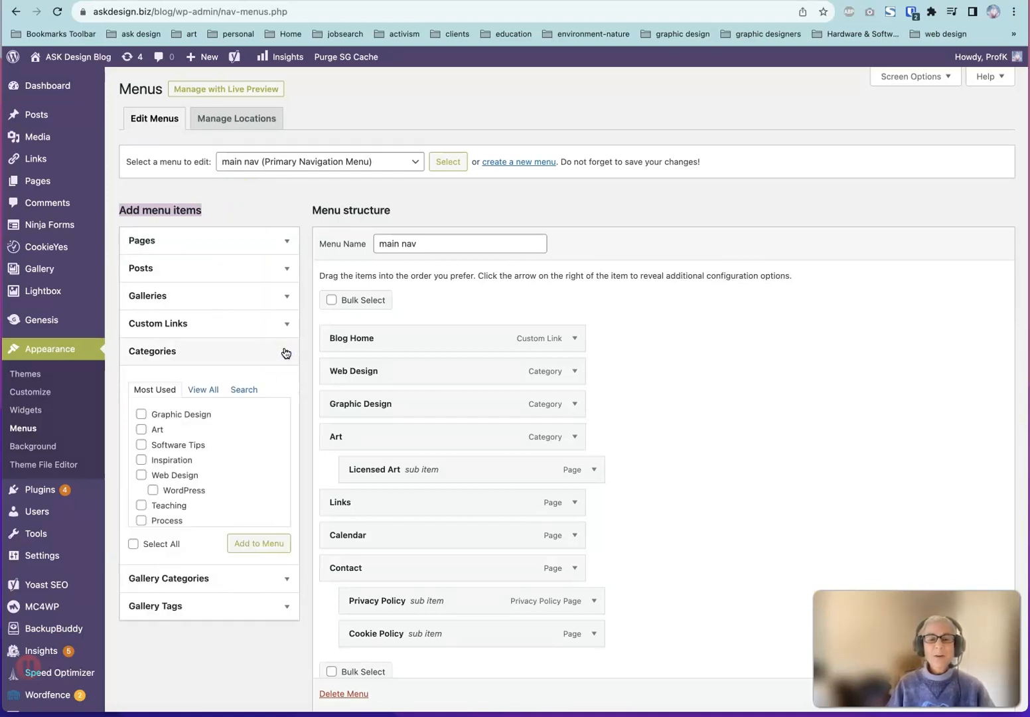
left_click(203, 390)
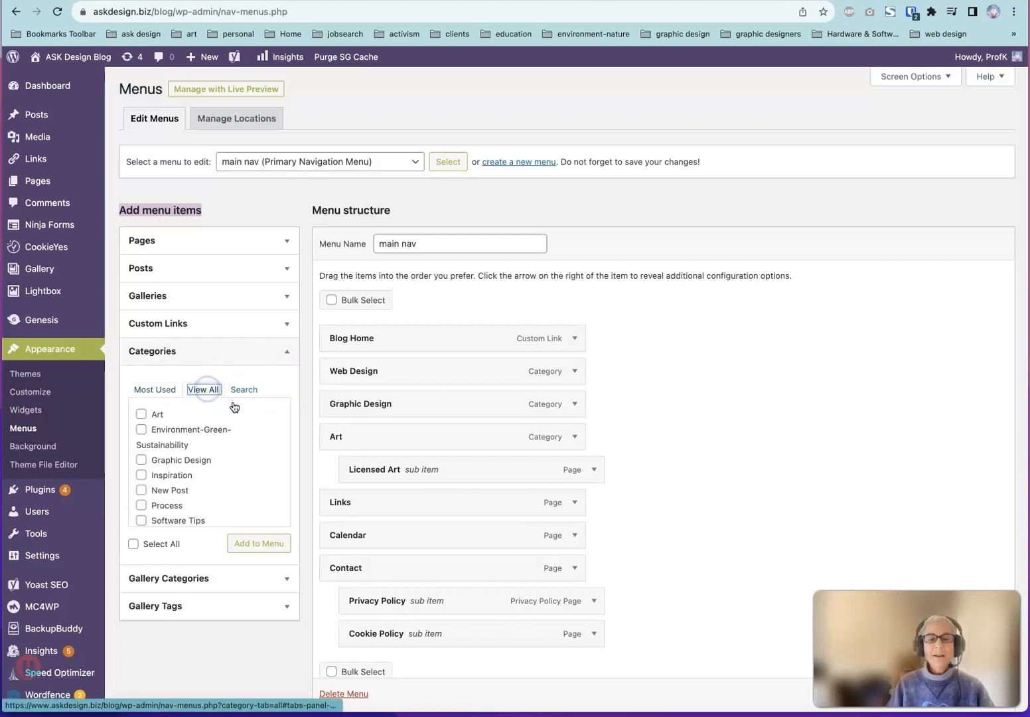
left_click(140, 497)
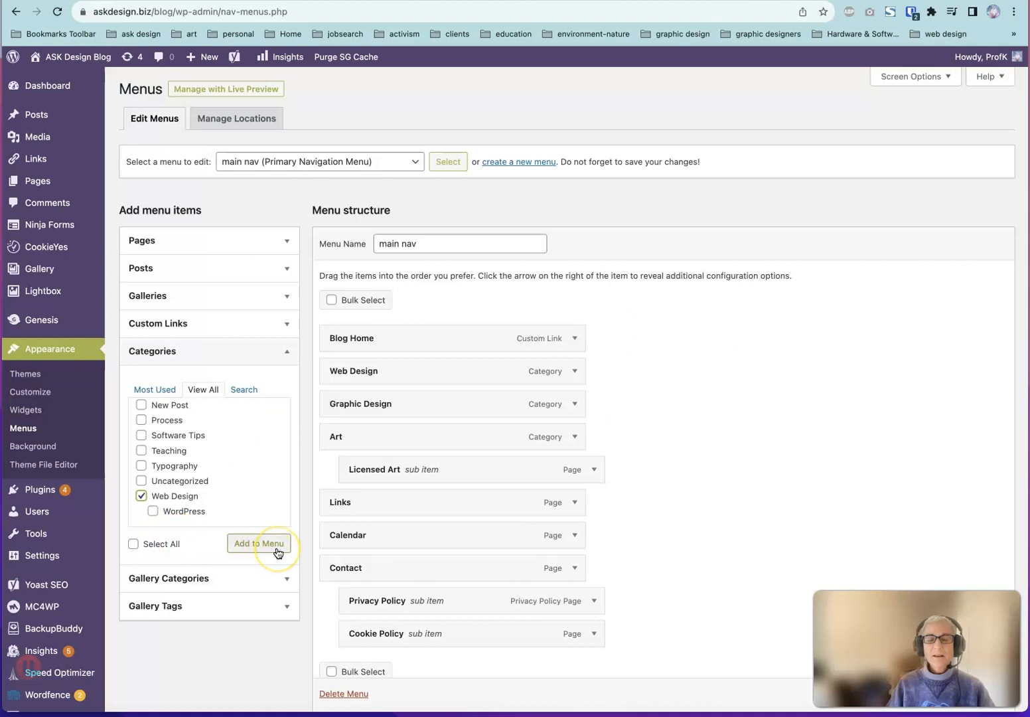
left_click(259, 542)
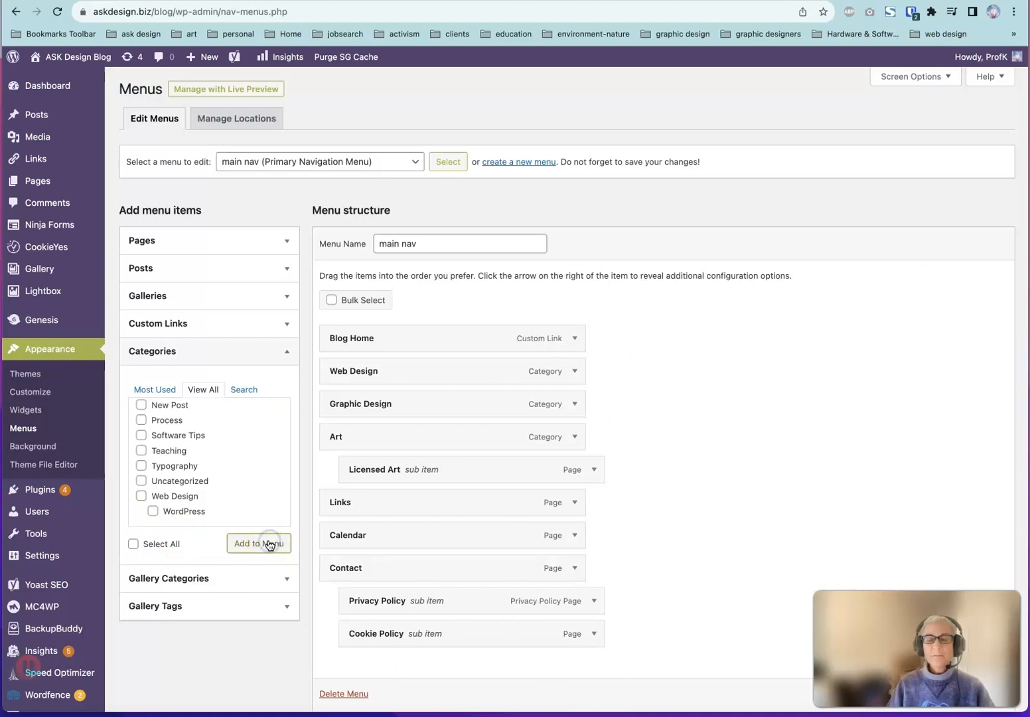
left_click(259, 542)
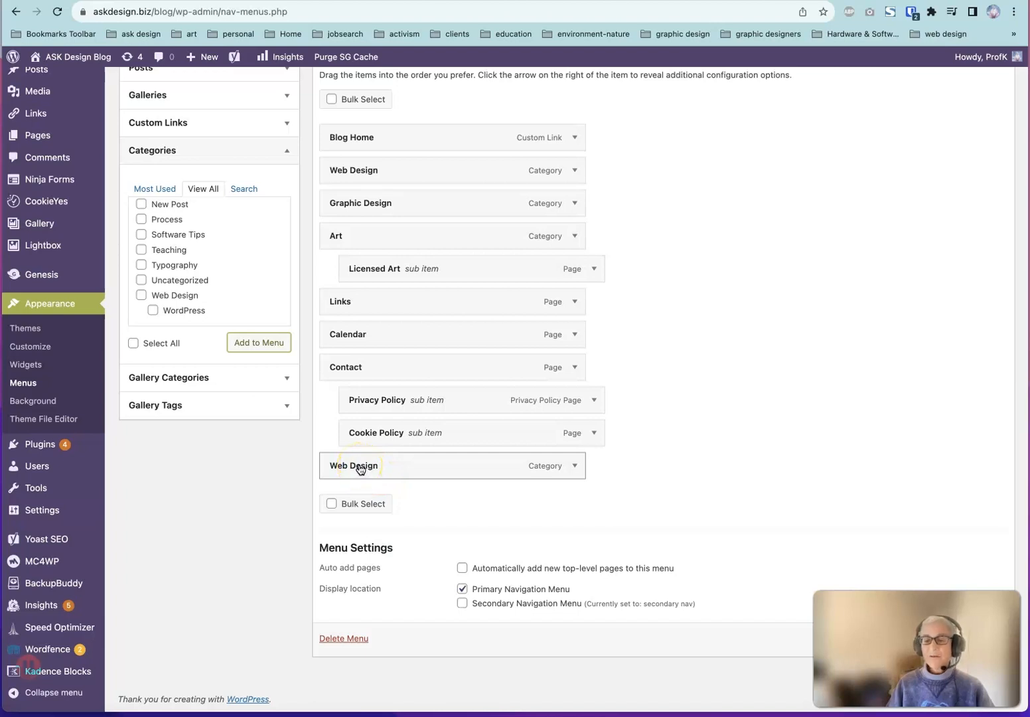
Move the new Web Design item up to just below Links and save the menu
left_click_drag(361, 464, 355, 328)
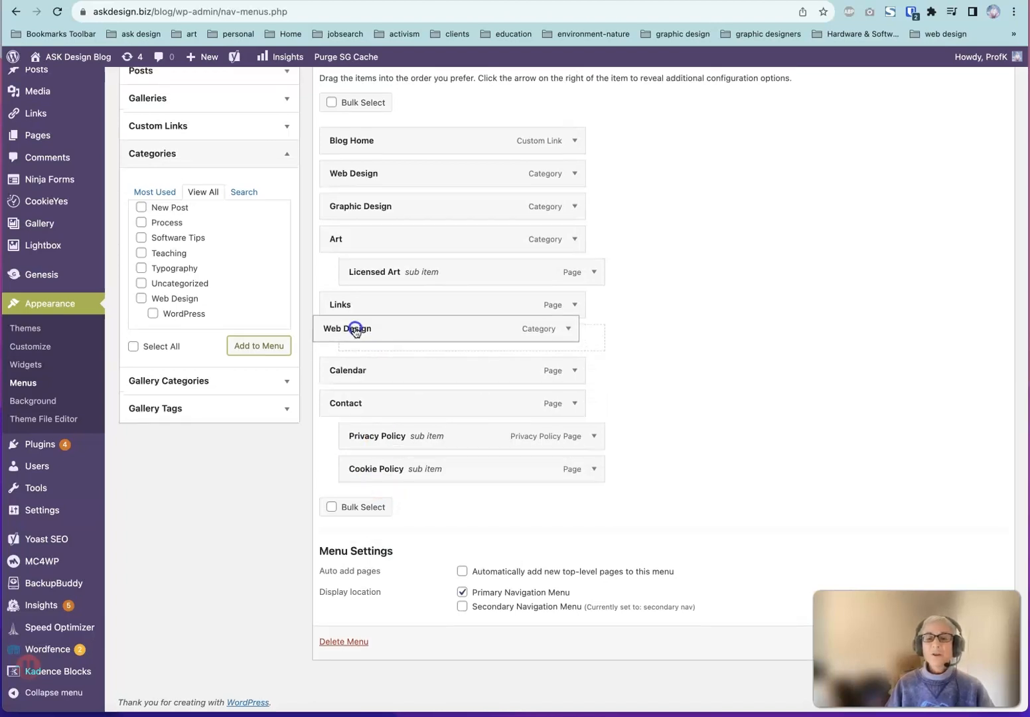
left_click_drag(353, 328, 436, 337)
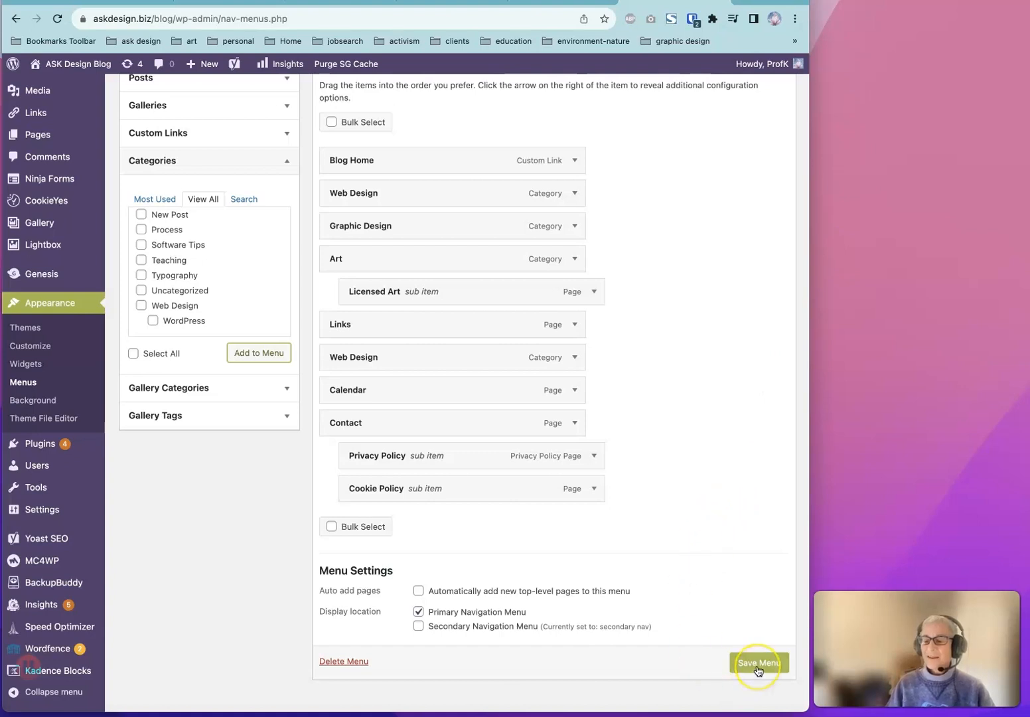
left_click(759, 663)
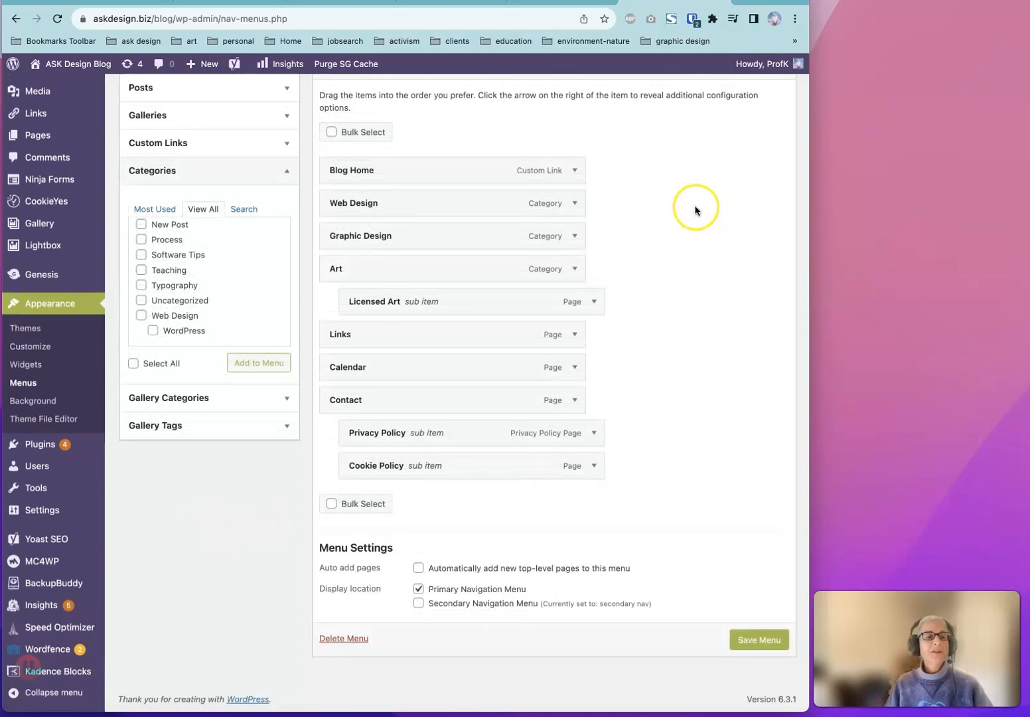
mouse_move(696, 212)
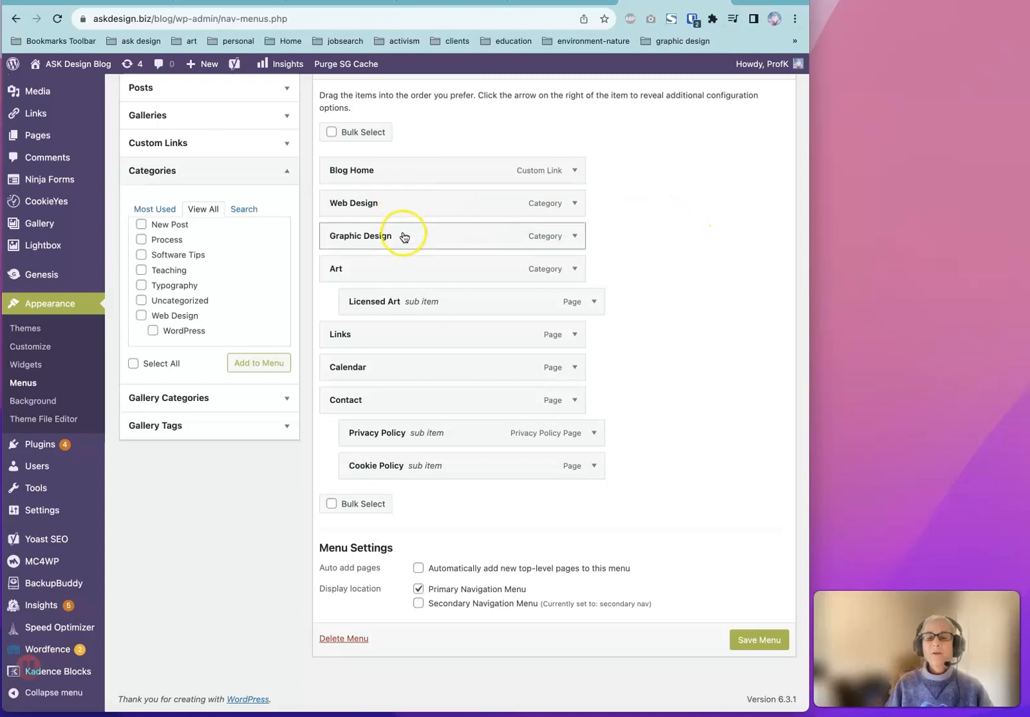
mouse_move(406, 271)
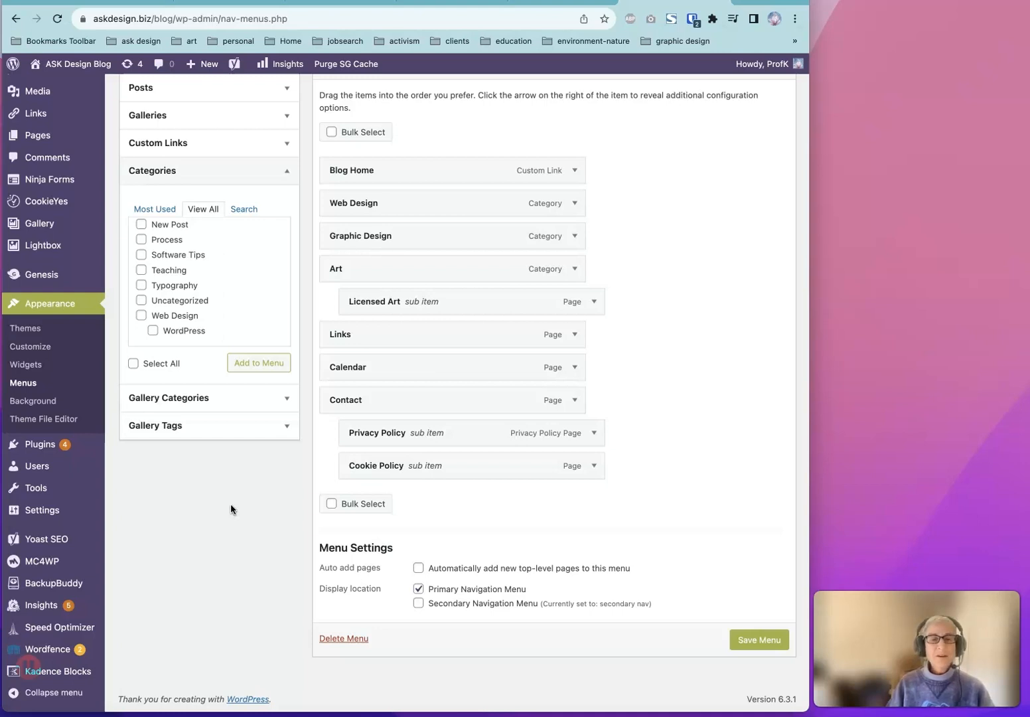
mouse_move(199, 142)
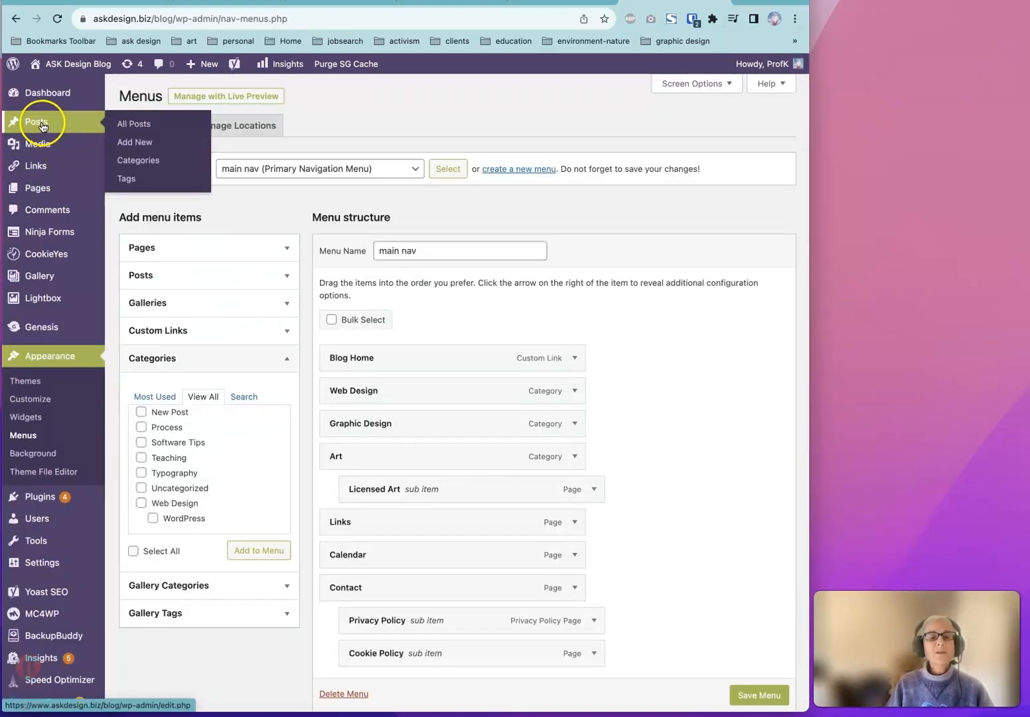
Go to Posts > Categories, confirming Leave despite unsaved menu changes
left_click(138, 160)
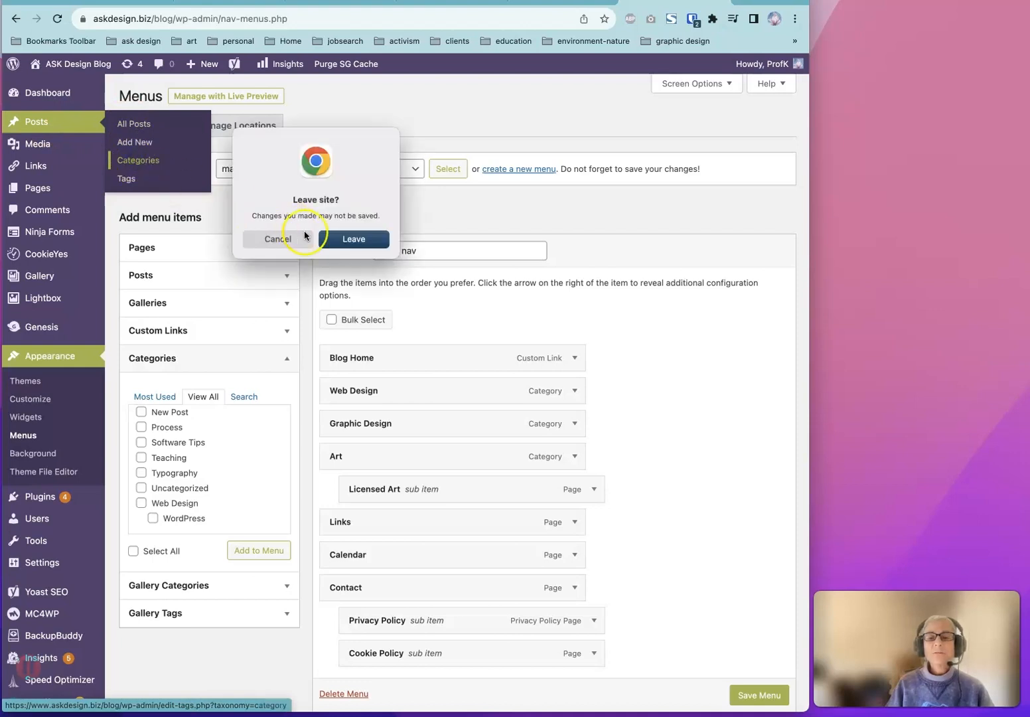
left_click(353, 238)
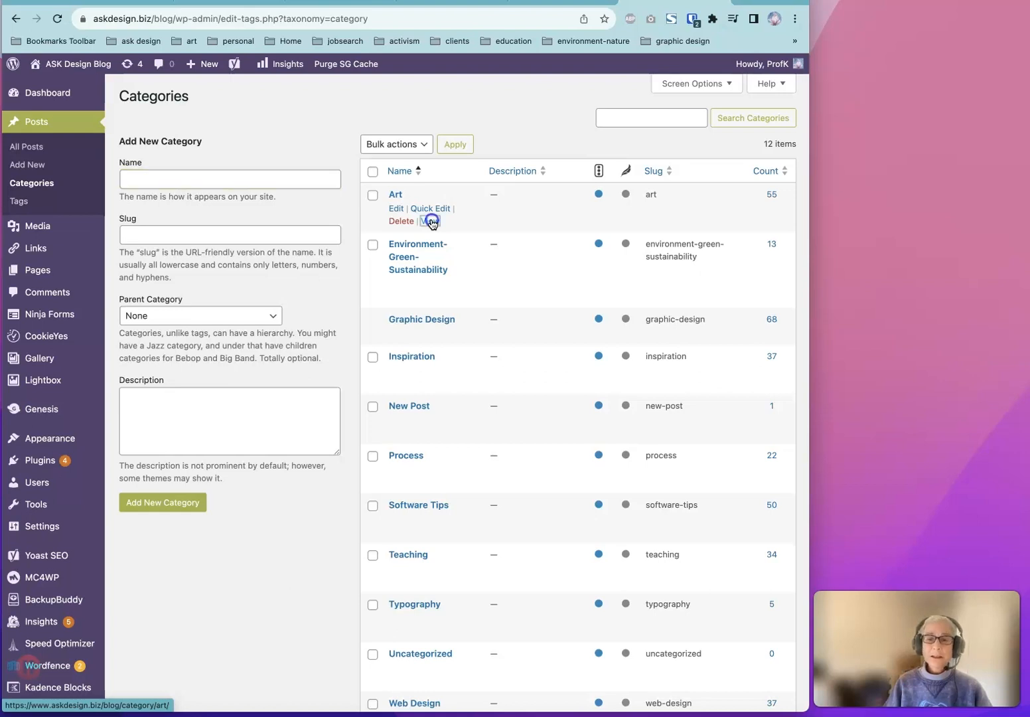
View the Art category on the live blog and select its full web address to copy
left_click(430, 220)
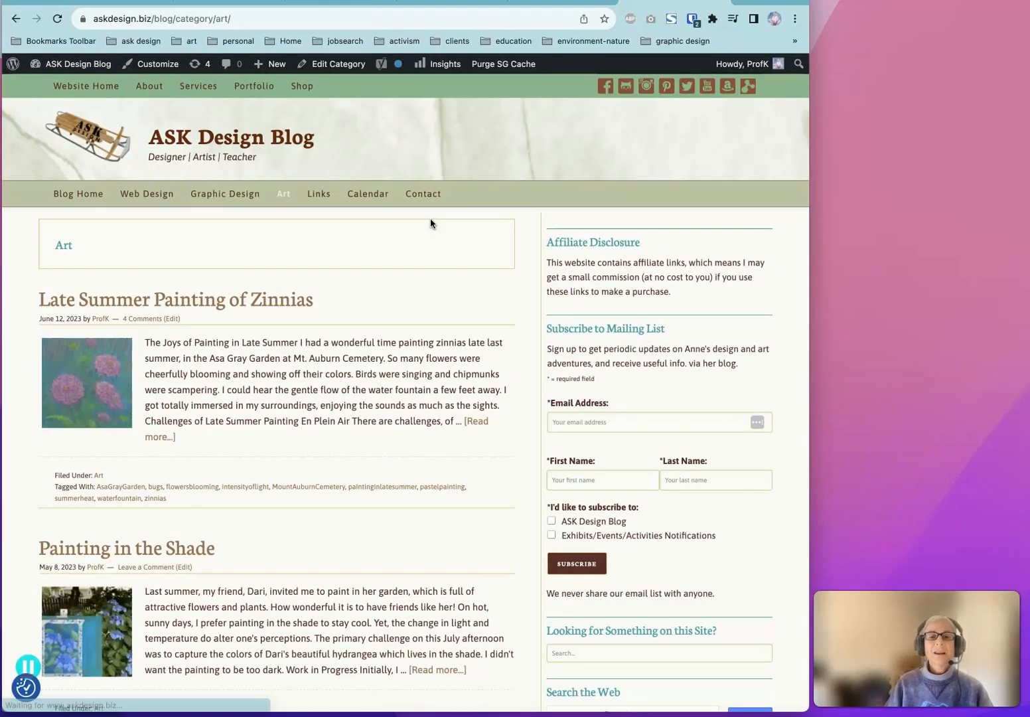
left_click(167, 19)
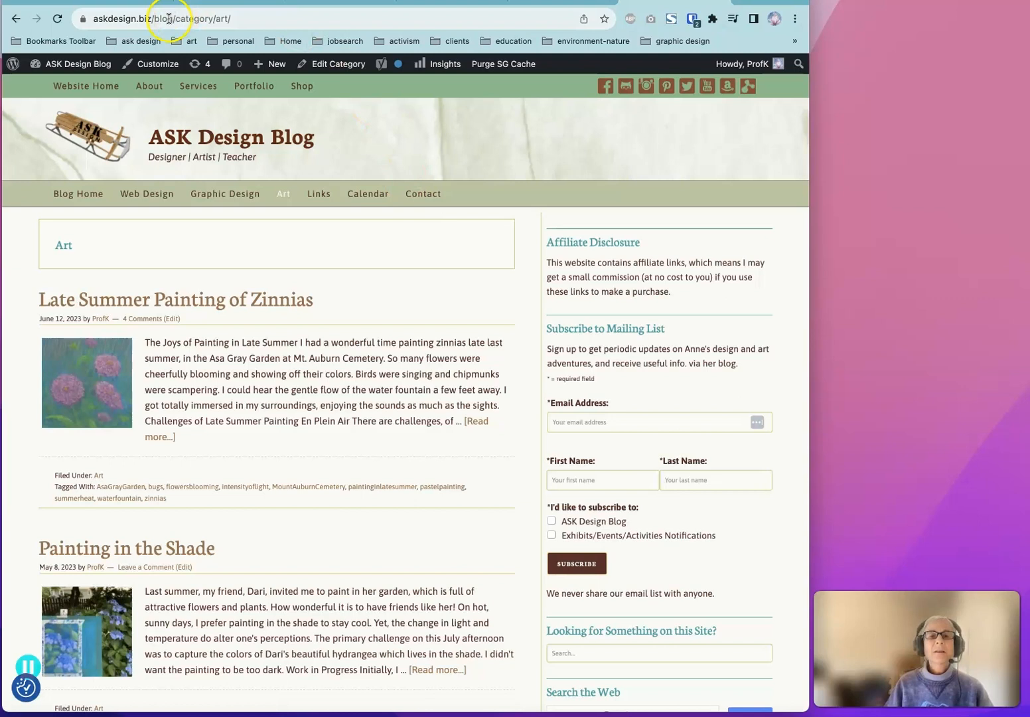
left_click(166, 19)
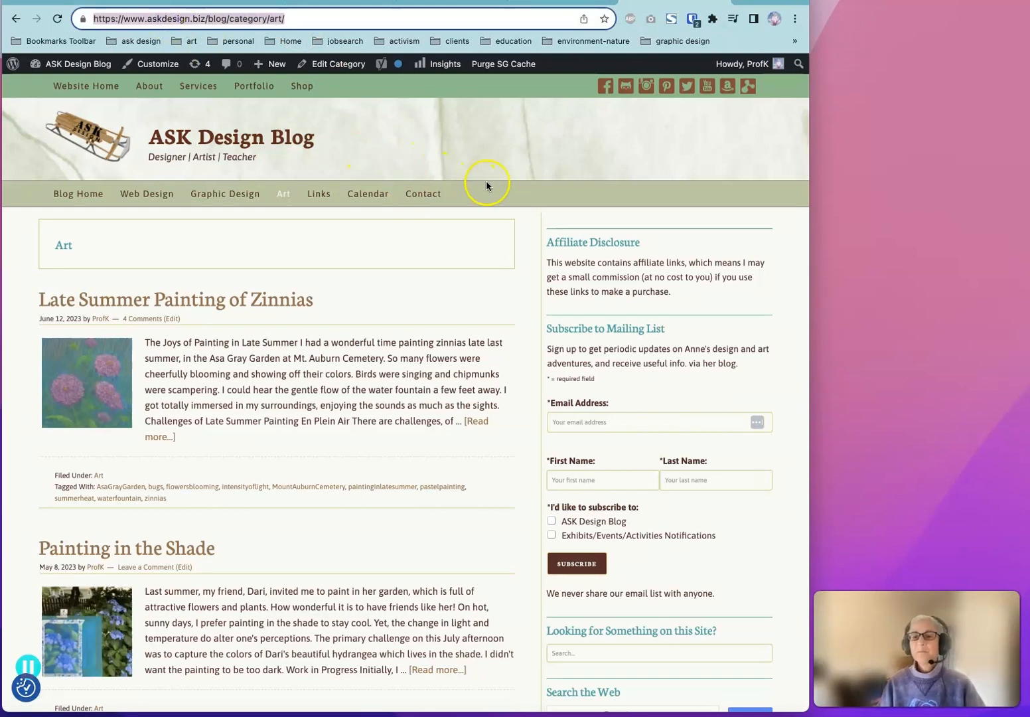
mouse_move(522, 178)
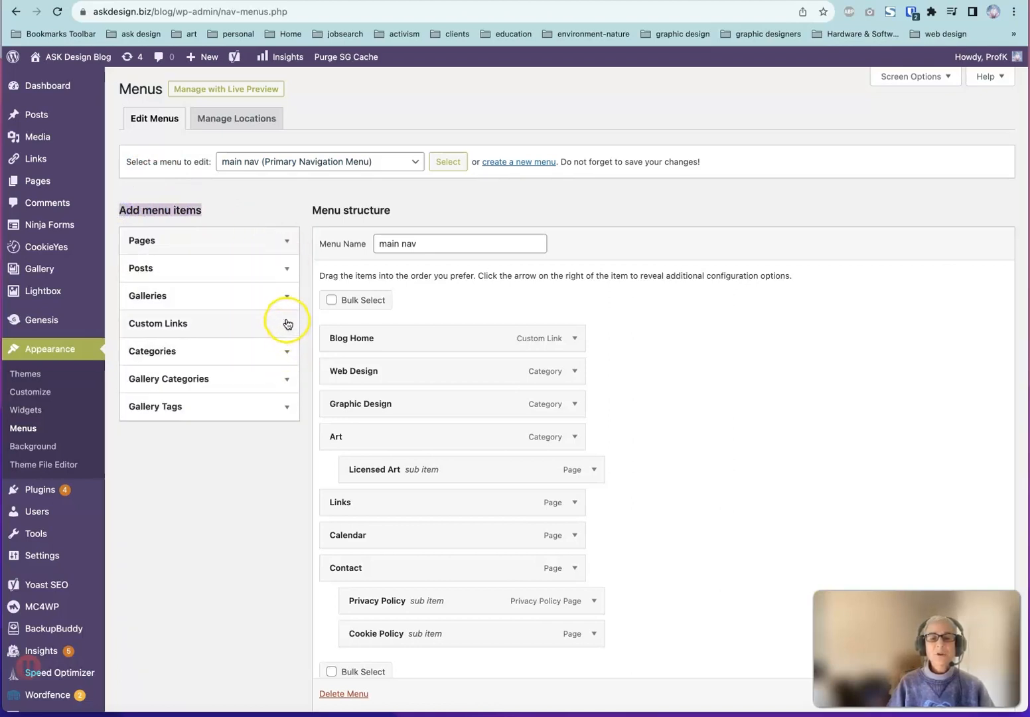
Add a custom link labelled 'Art Example' to the menu and move it just below Links
left_click(288, 324)
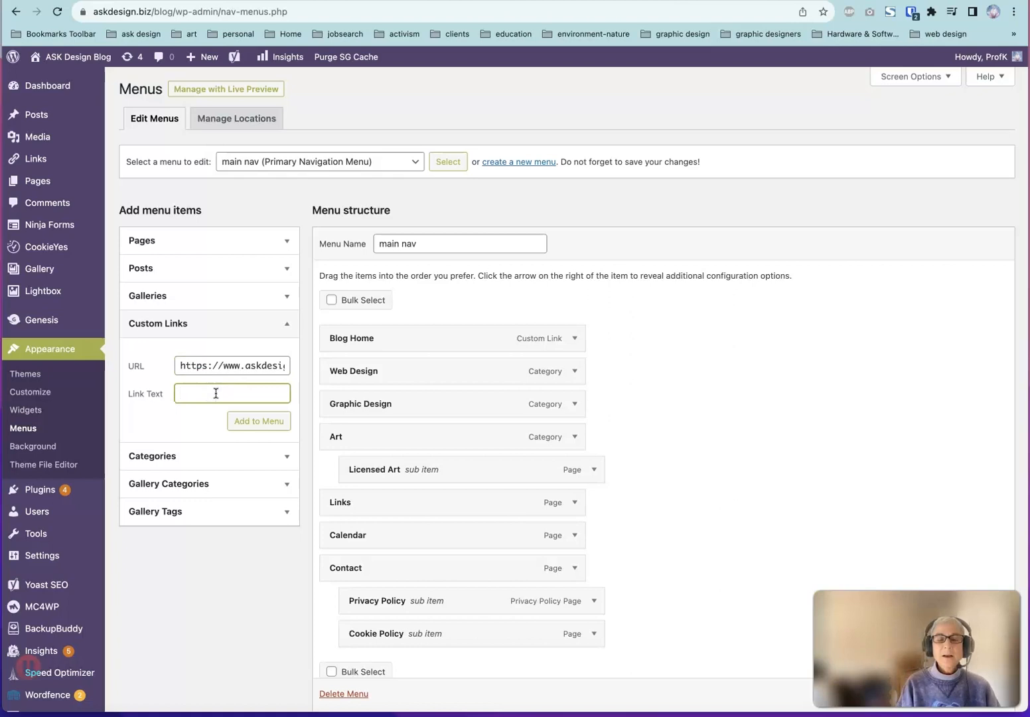
type("Art Example")
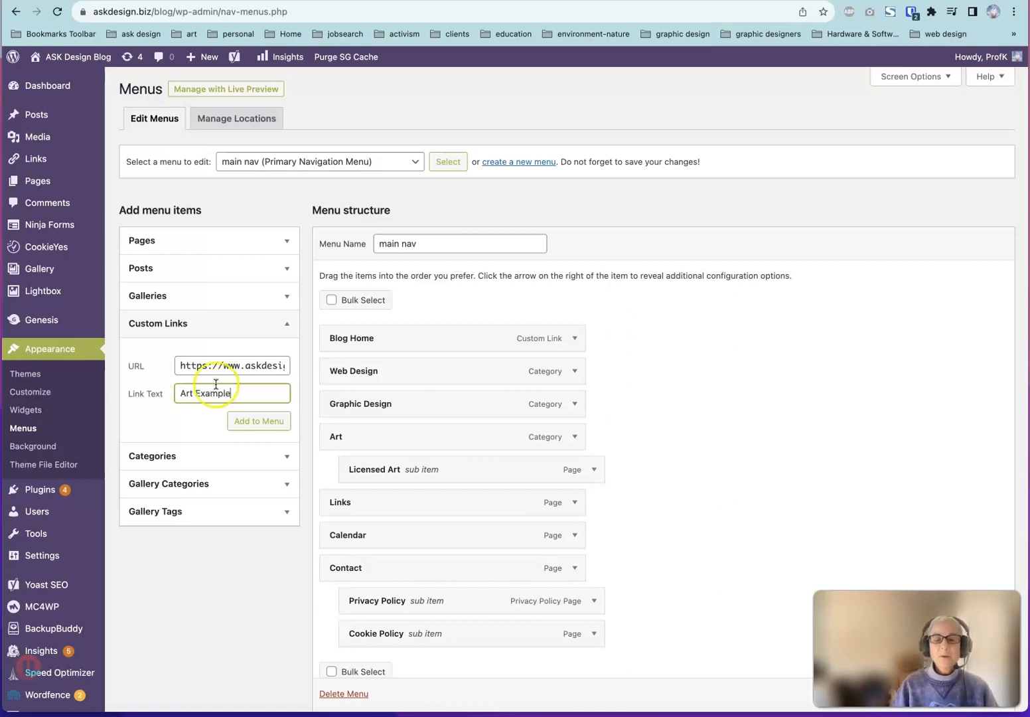
left_click(259, 419)
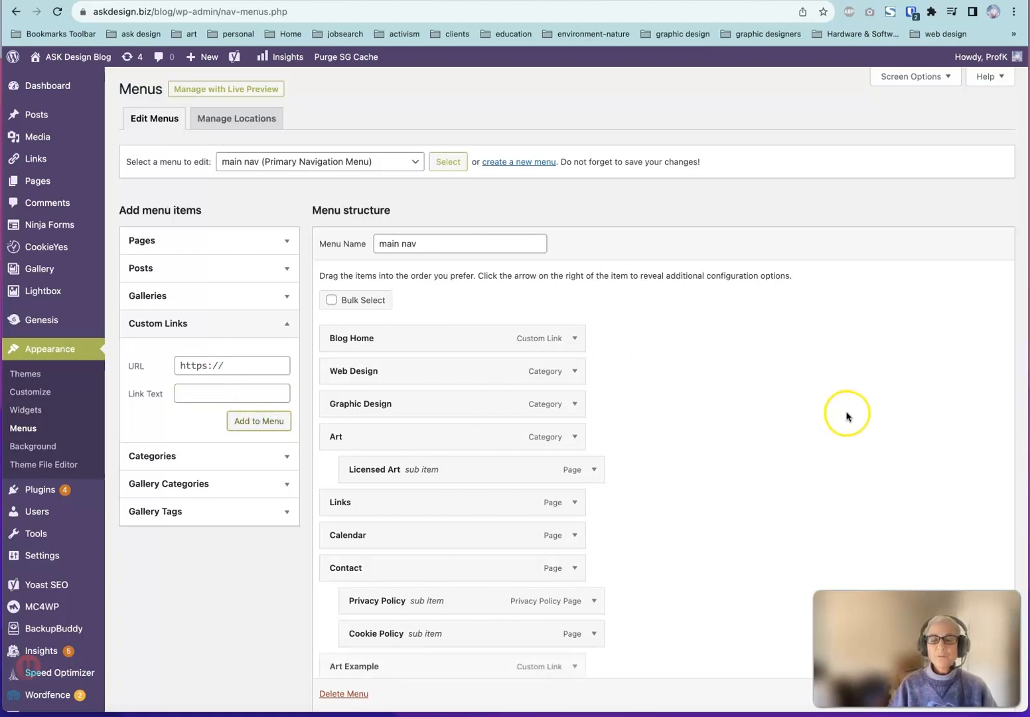
scroll("down", 3)
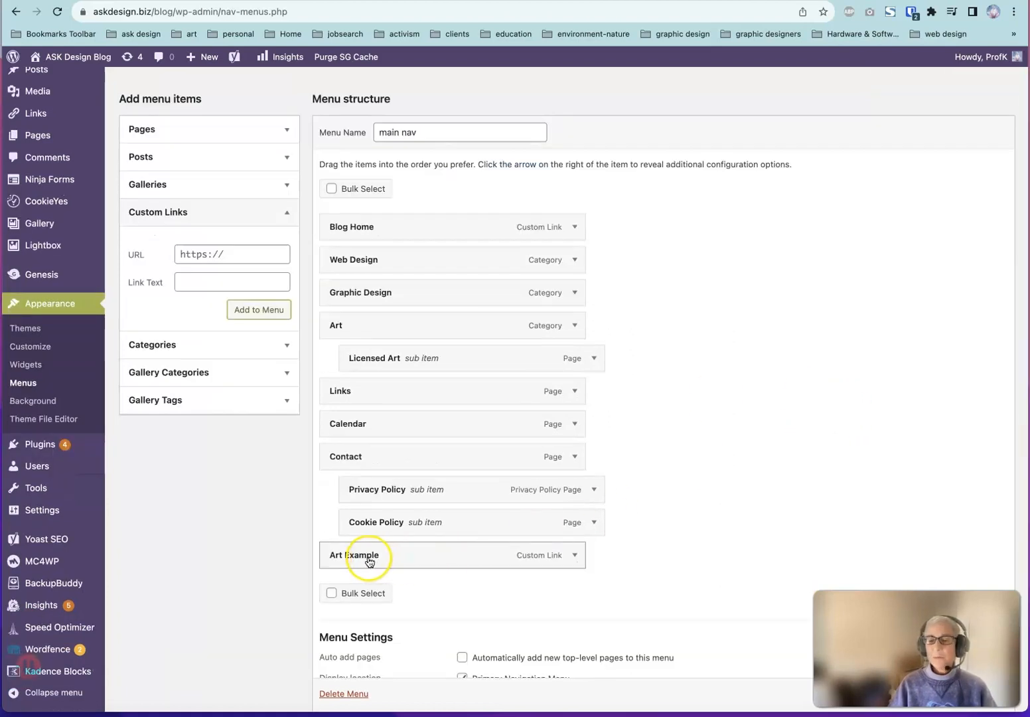
left_click_drag(369, 555, 451, 456)
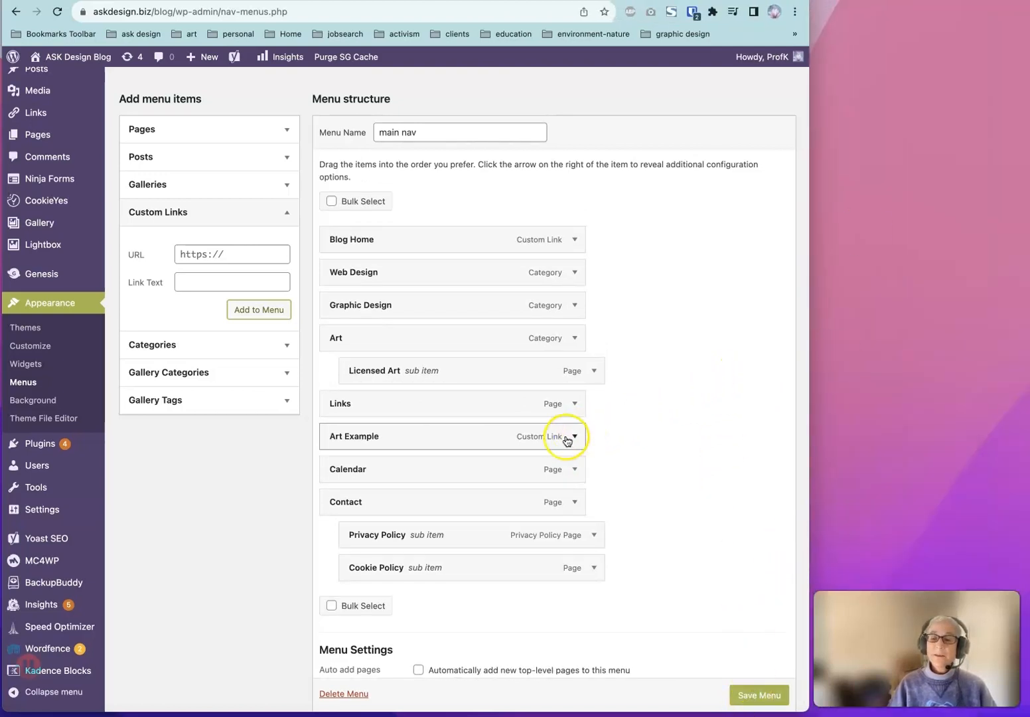
Expand the Art Example item and remove it from the main nav menu
left_click(573, 435)
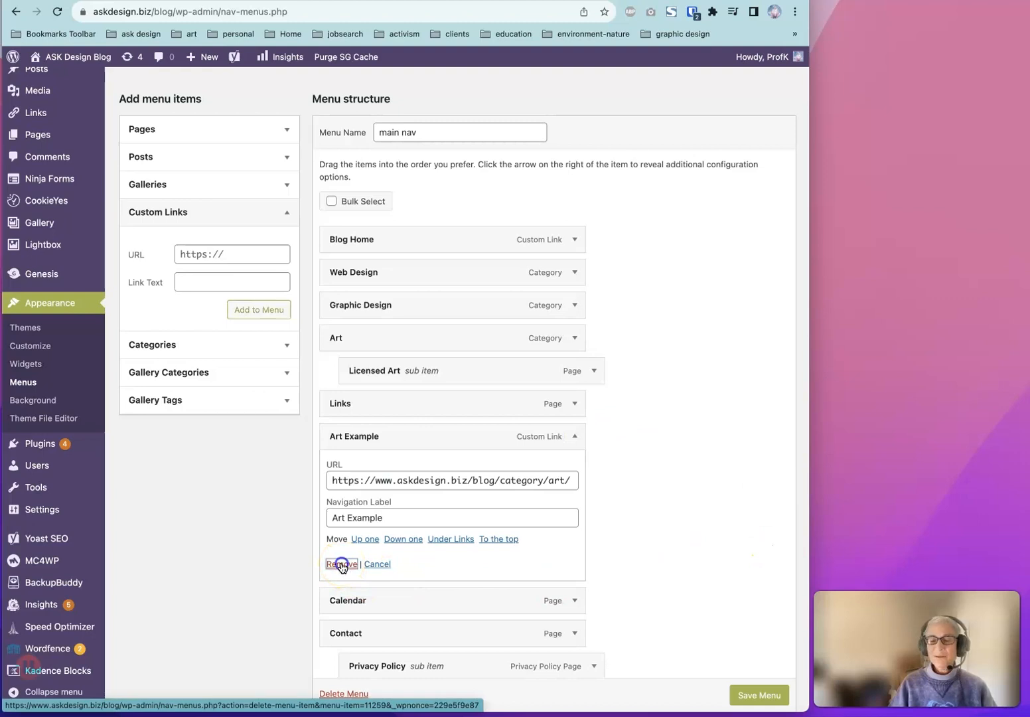
left_click(341, 563)
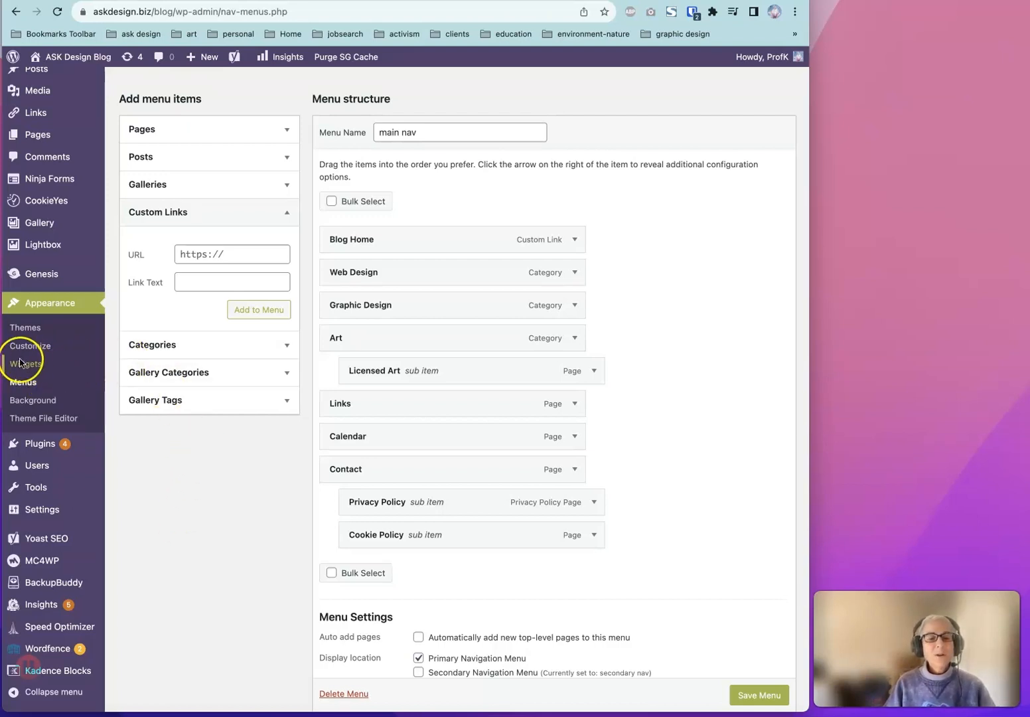
On the Widgets page, add the Categories widget to the Primary Sidebar
left_click(26, 364)
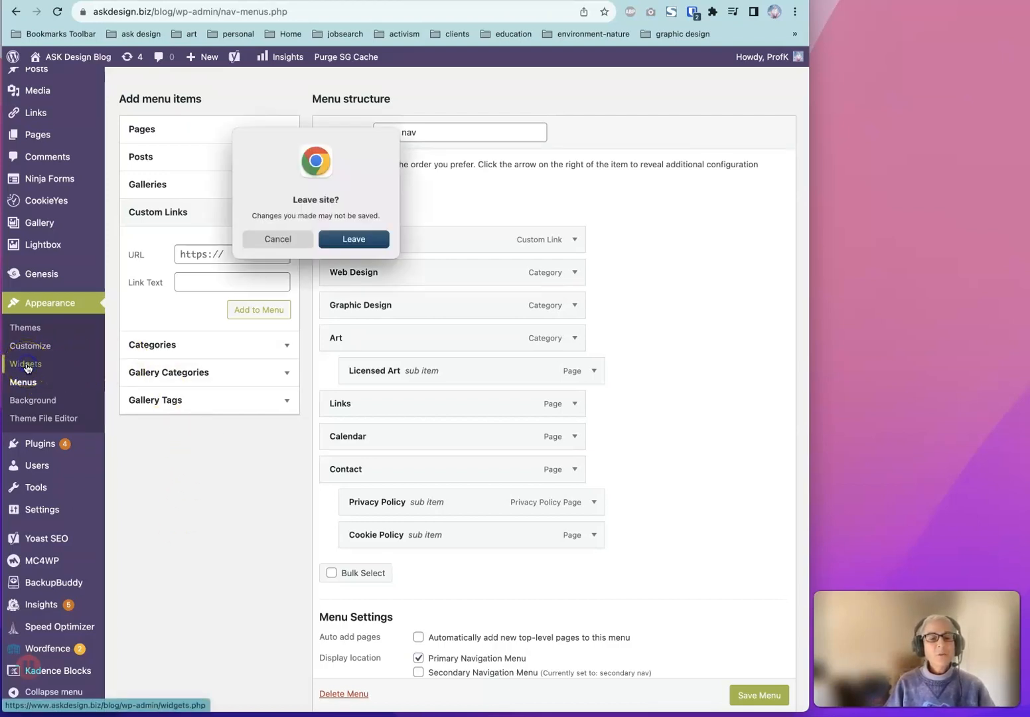
left_click(353, 239)
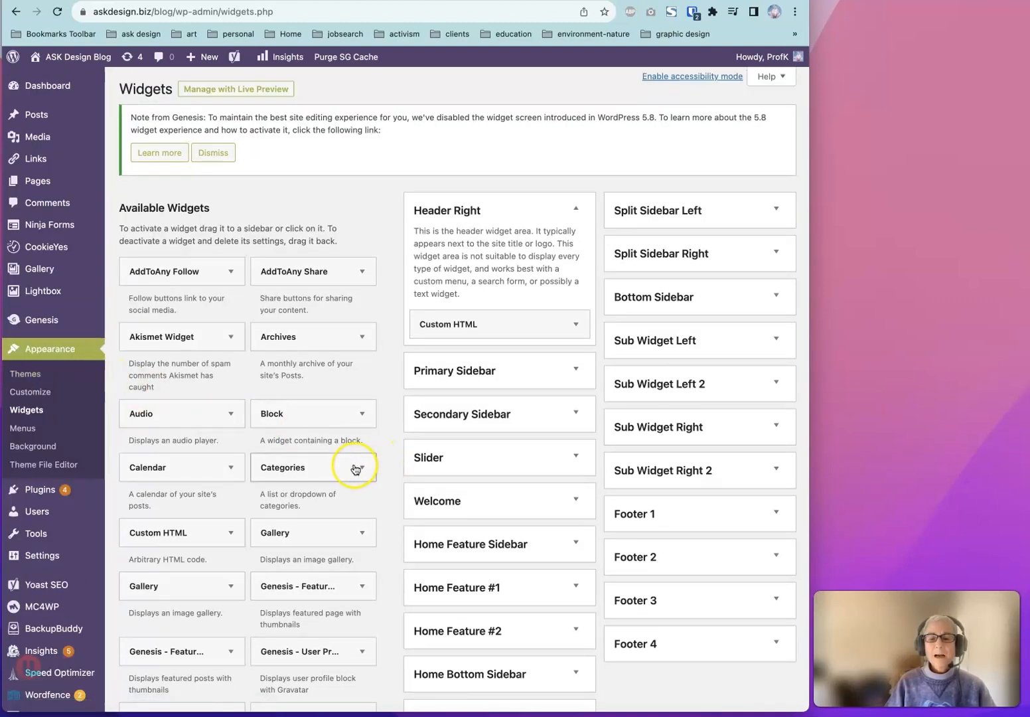
left_click(361, 468)
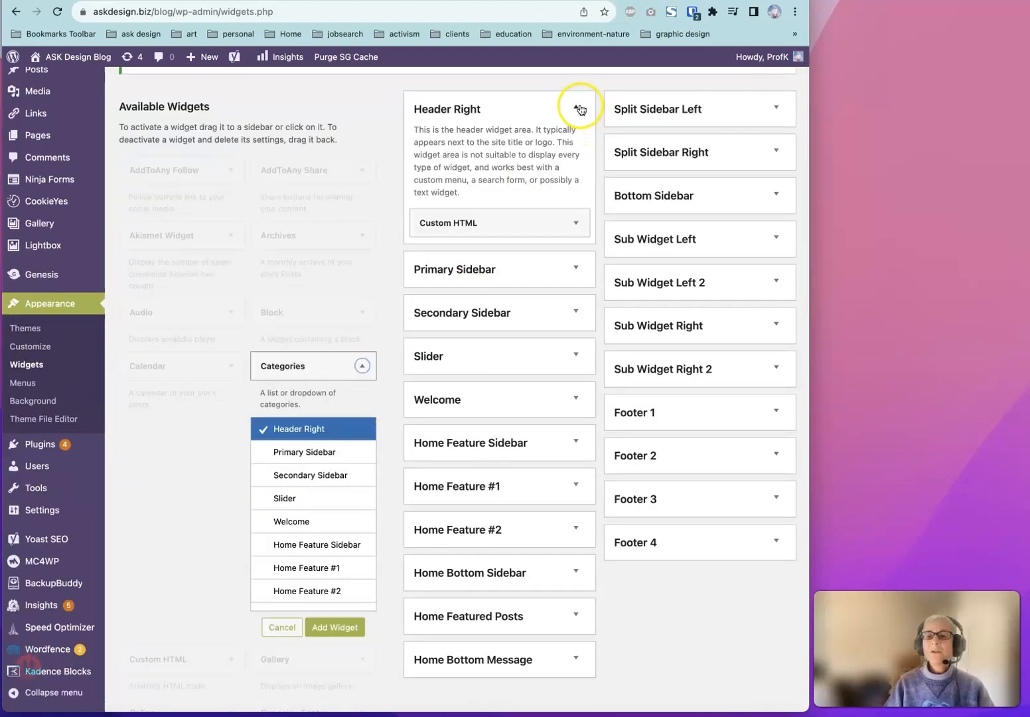
left_click(579, 109)
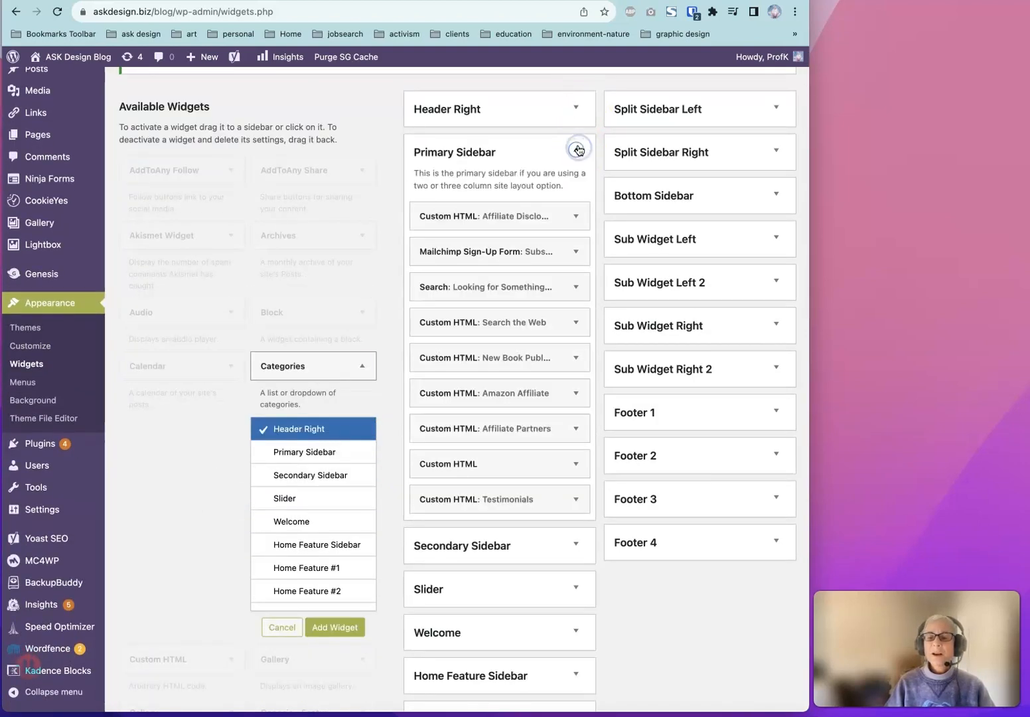
left_click(305, 451)
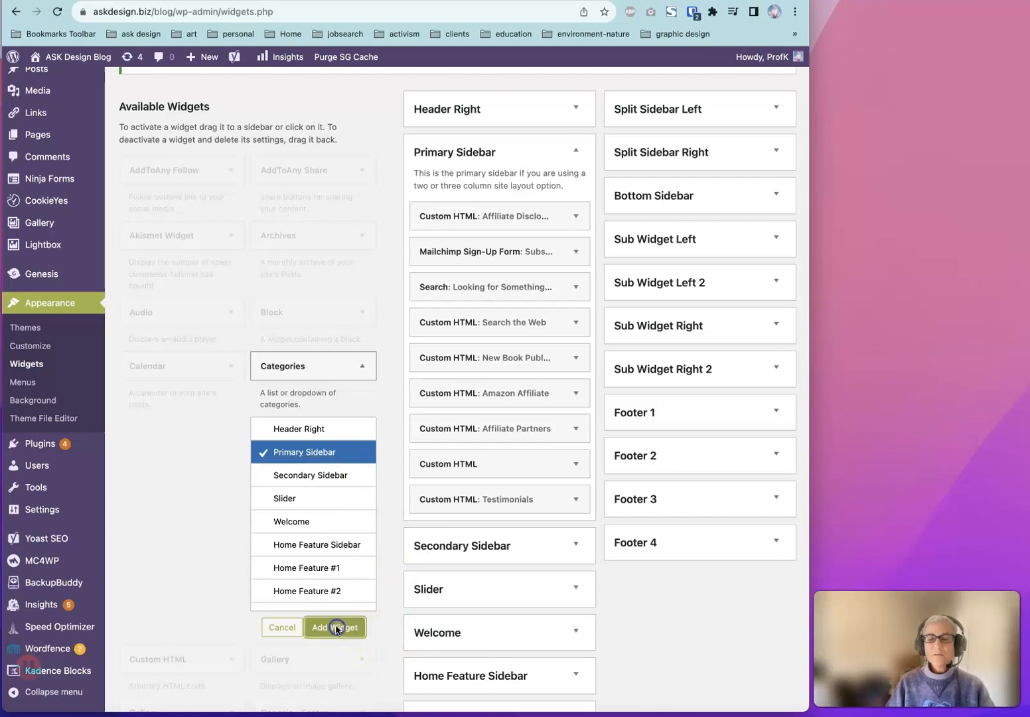
left_click(335, 626)
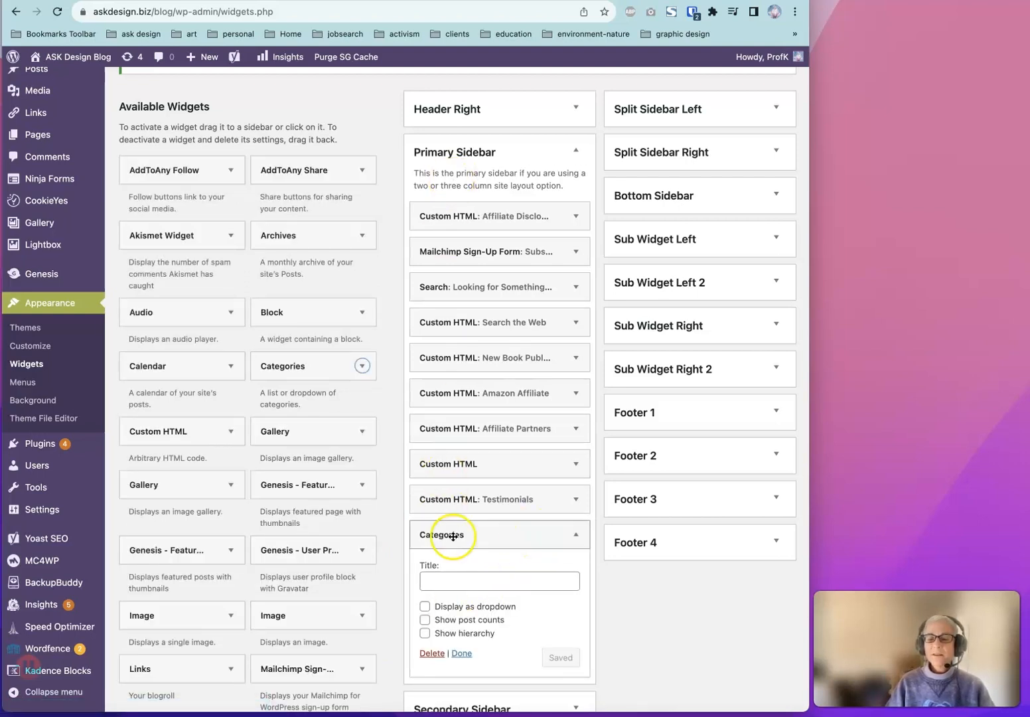
Title the Categories widget, enable dropdown and post counts, then delete it unsaved
left_click(499, 581)
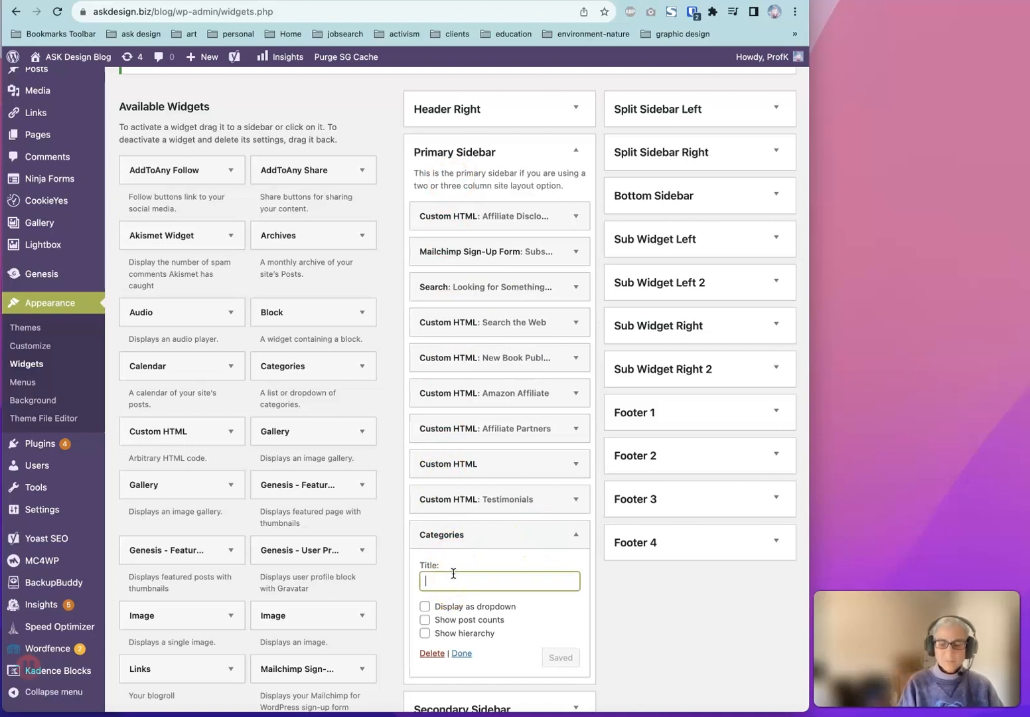
type("Categories List")
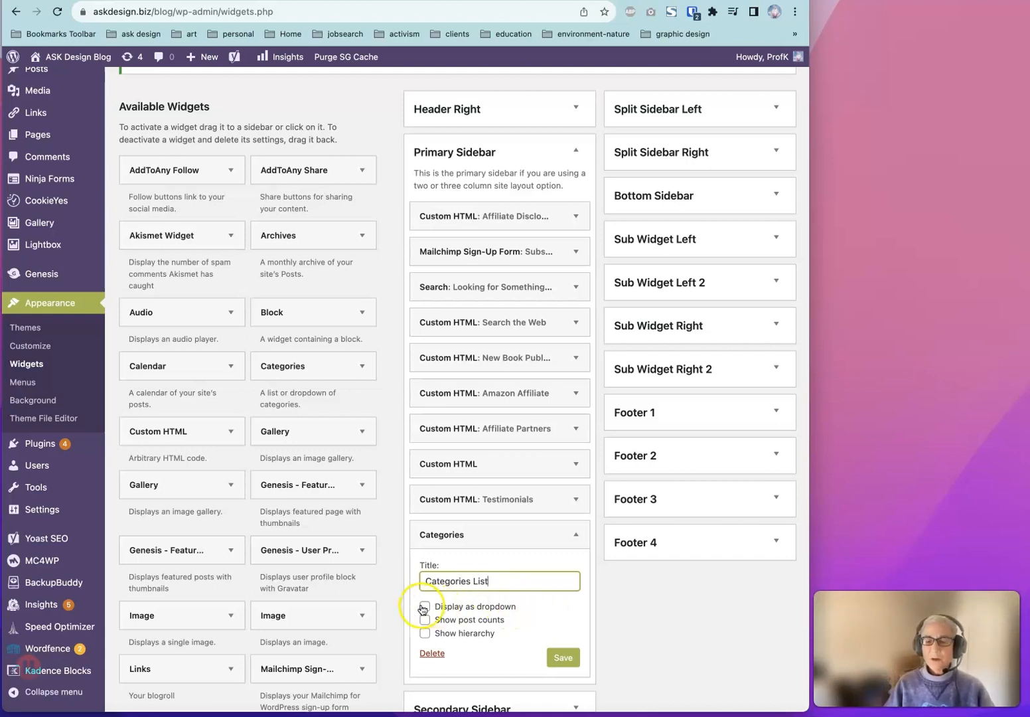
left_click(424, 605)
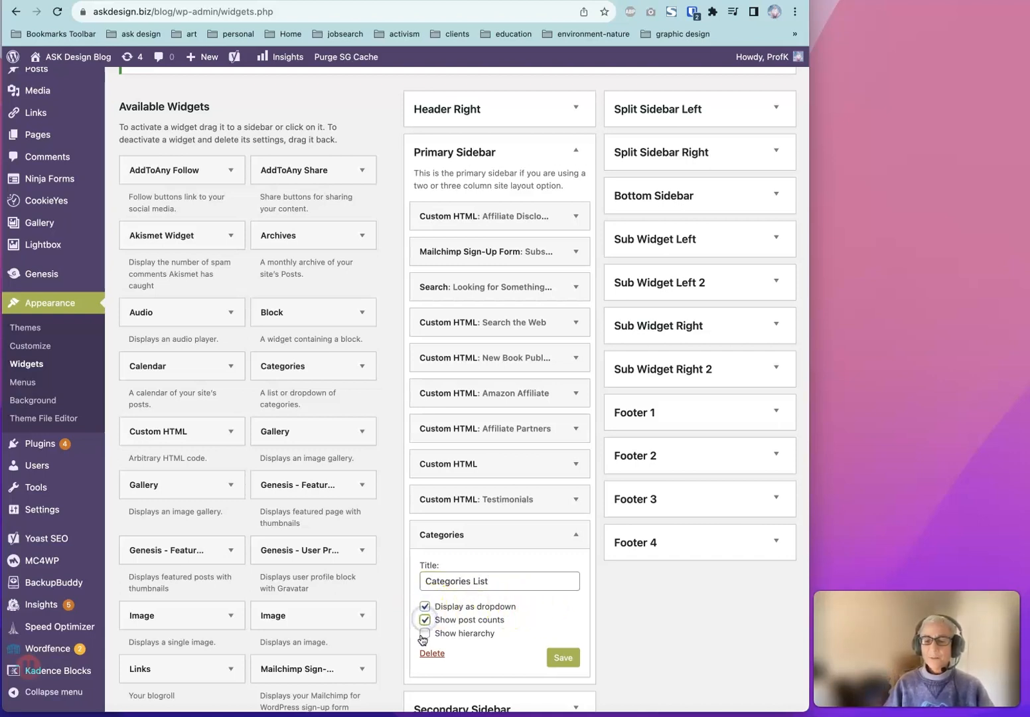
left_click(424, 633)
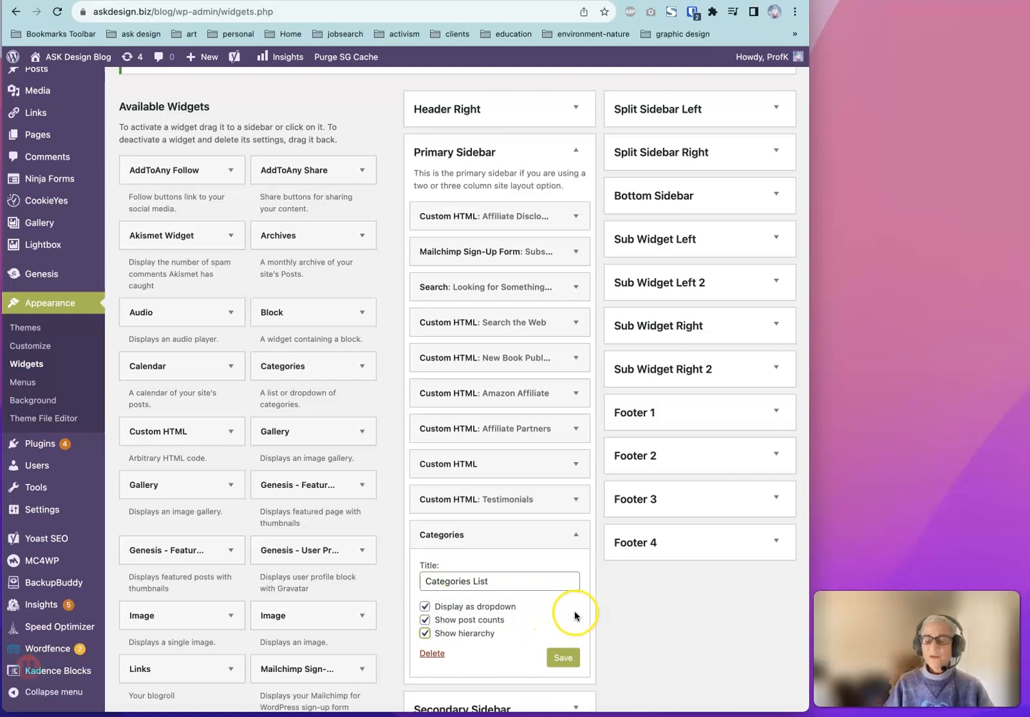
mouse_move(566, 613)
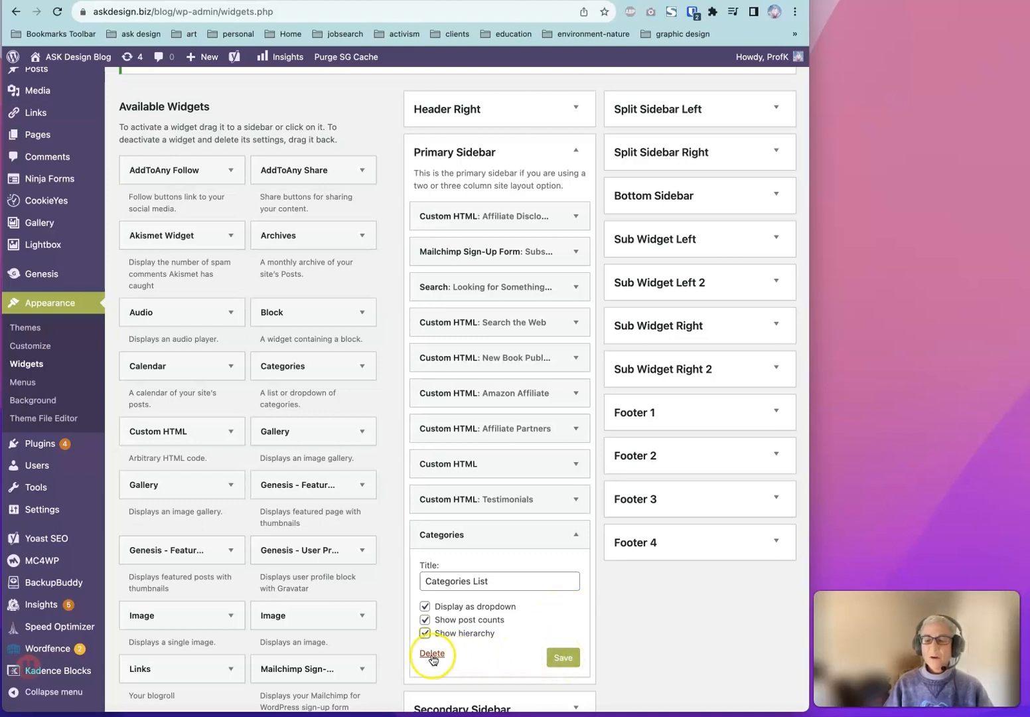
left_click(431, 653)
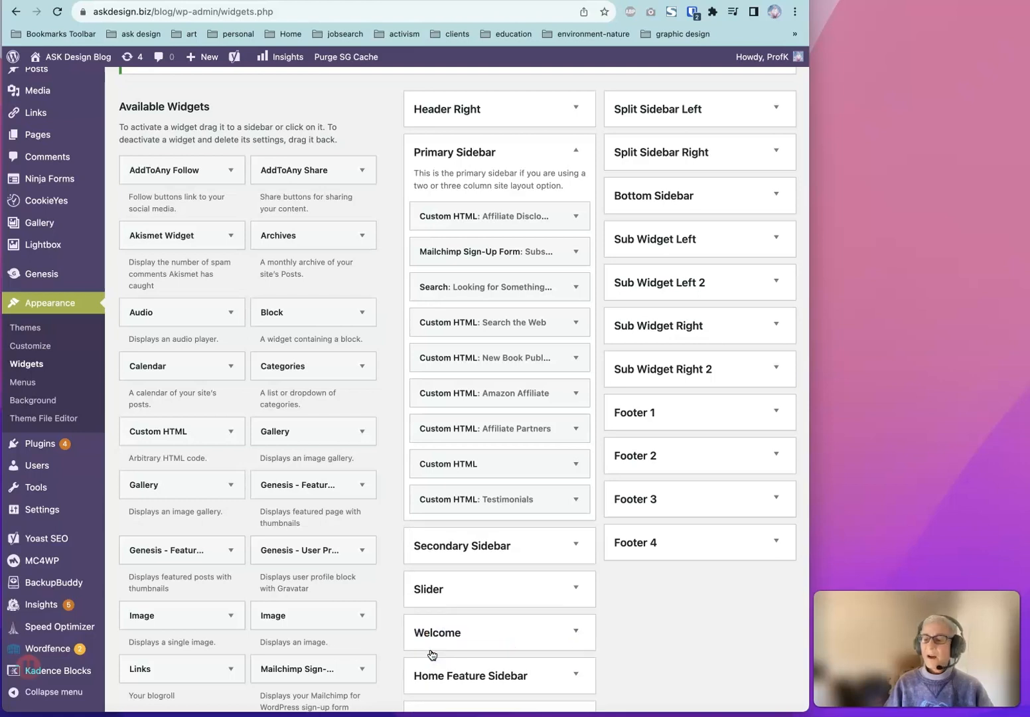
mouse_move(136, 609)
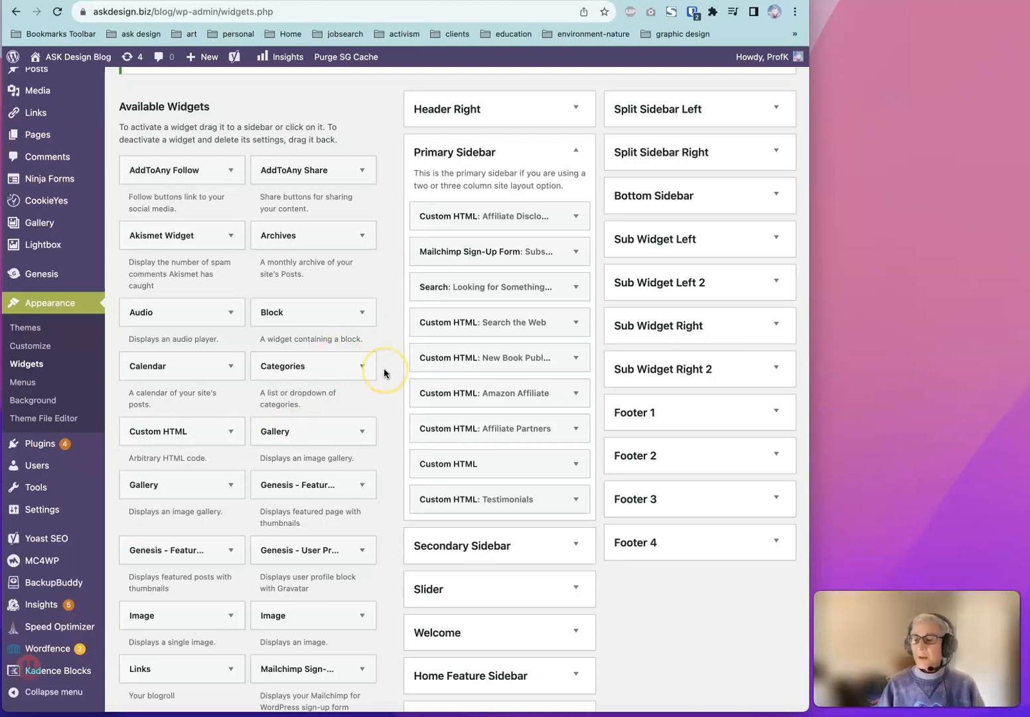
mouse_move(393, 421)
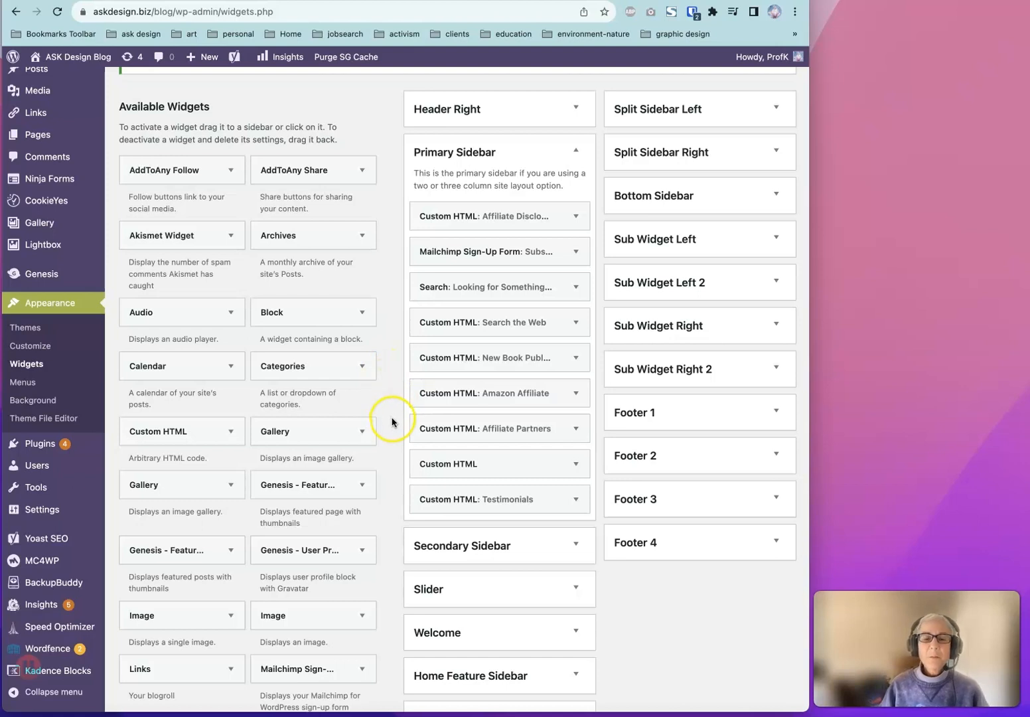
Fold the Primary Sidebar widget area shut so all areas appear closed
left_click(231, 435)
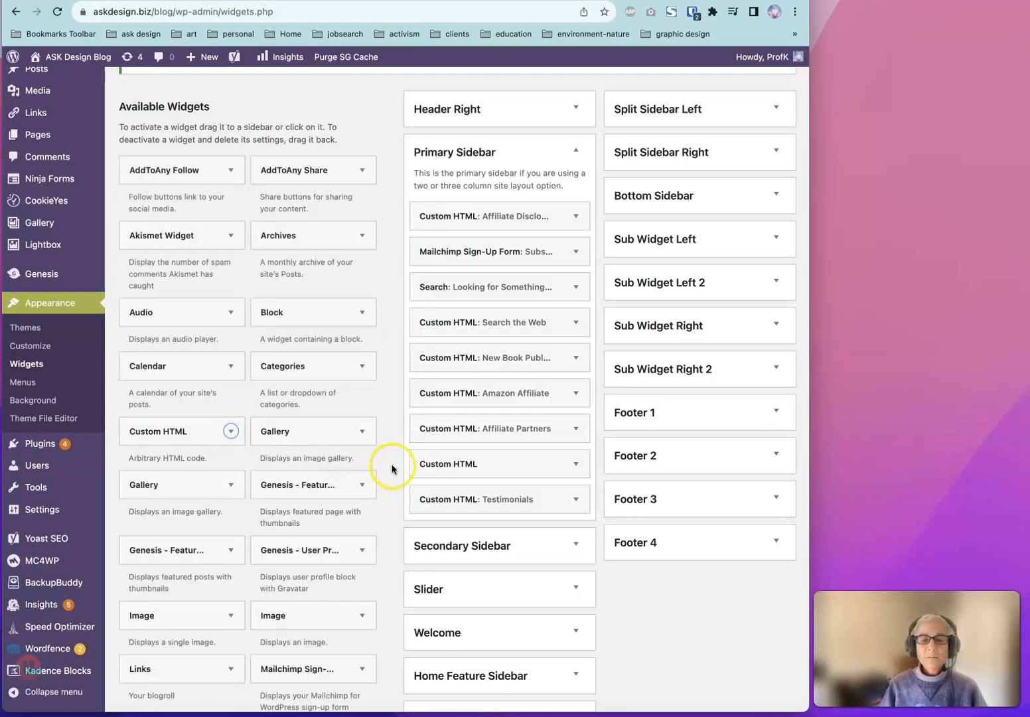
scroll("down", 3)
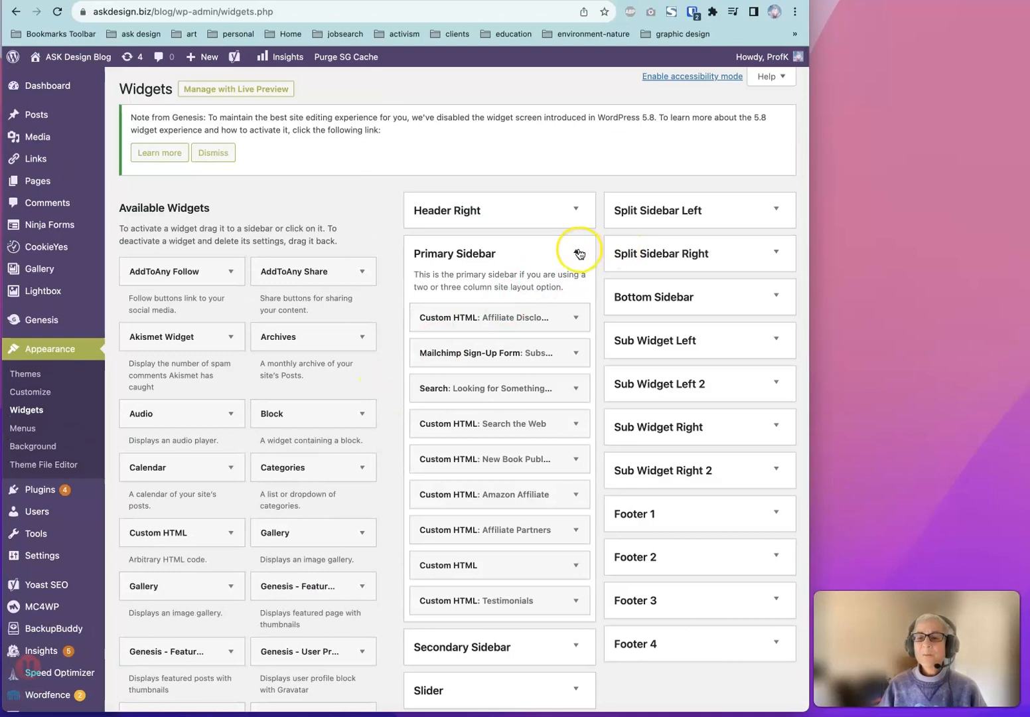
left_click(576, 252)
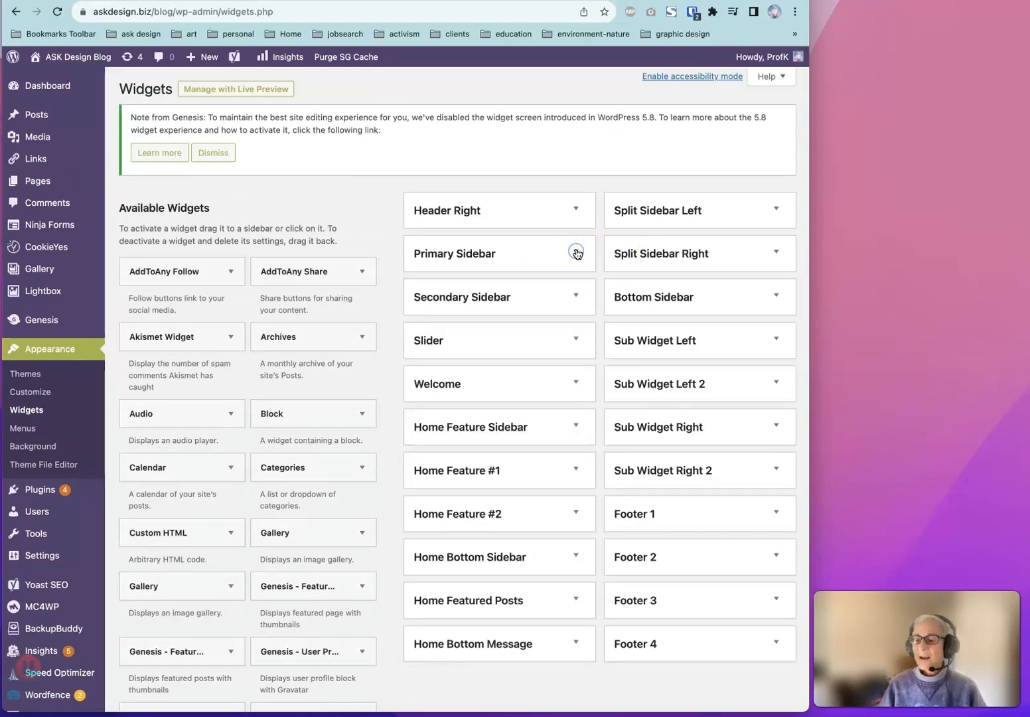